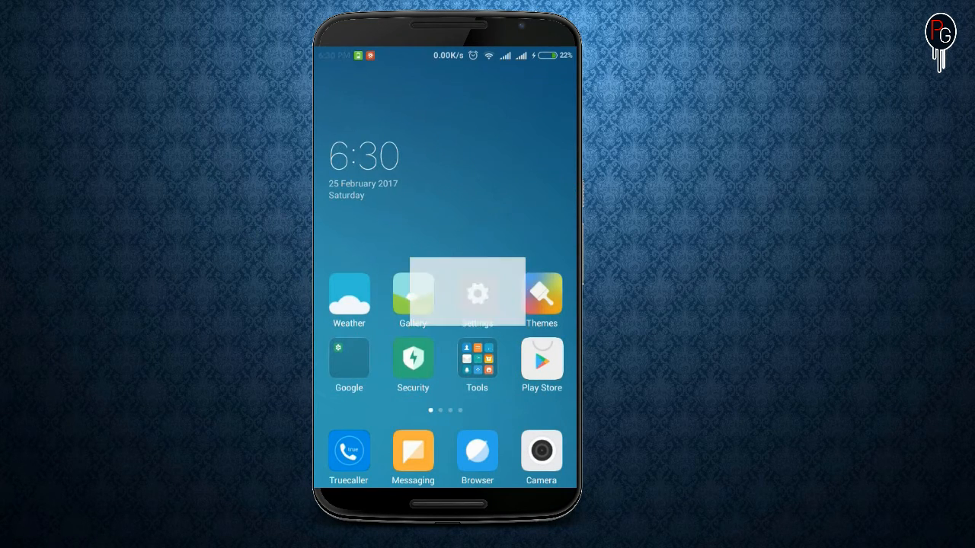
Step: Open the phone's Settings and browse down to the Accounts and Device sections
left_click(476, 293)
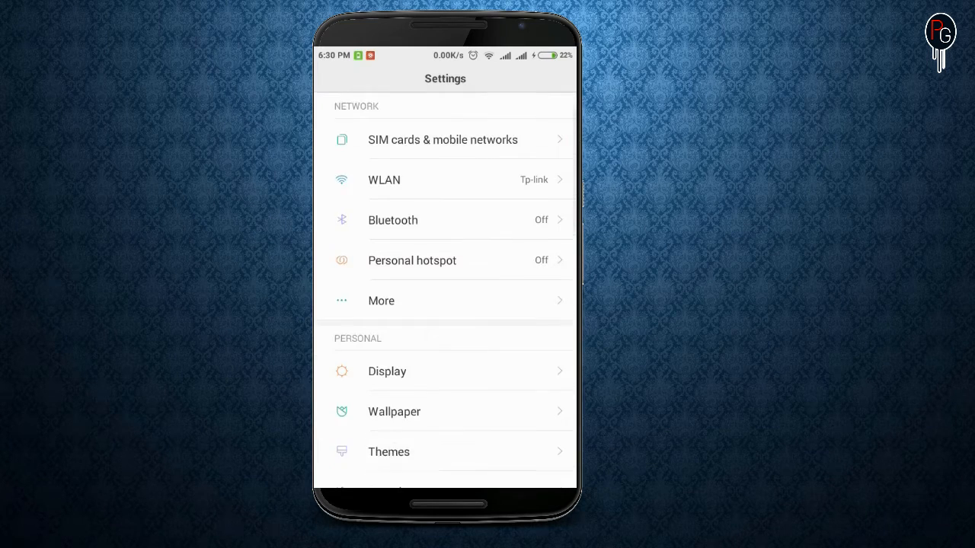
scroll("down", 3)
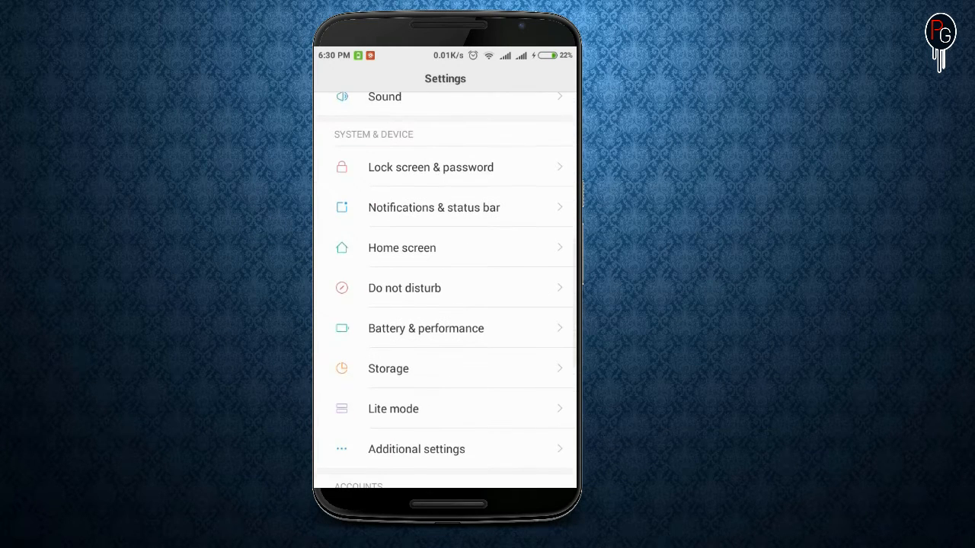
scroll("down", 3)
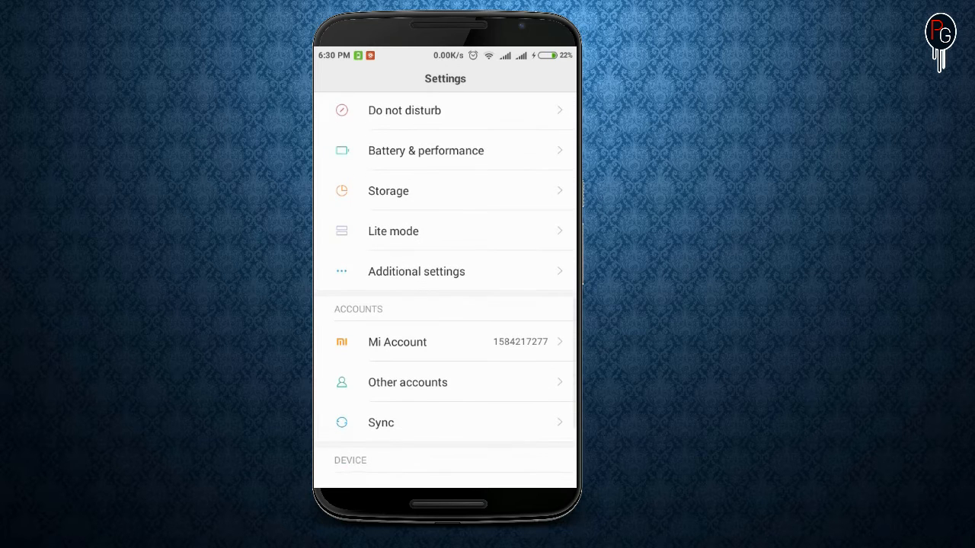
scroll("down", 3)
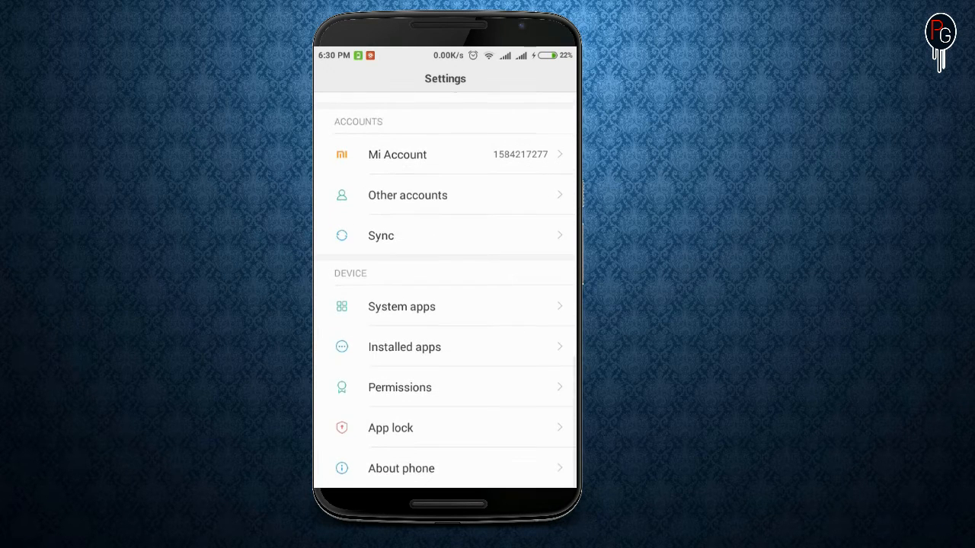
scroll("down", 3)
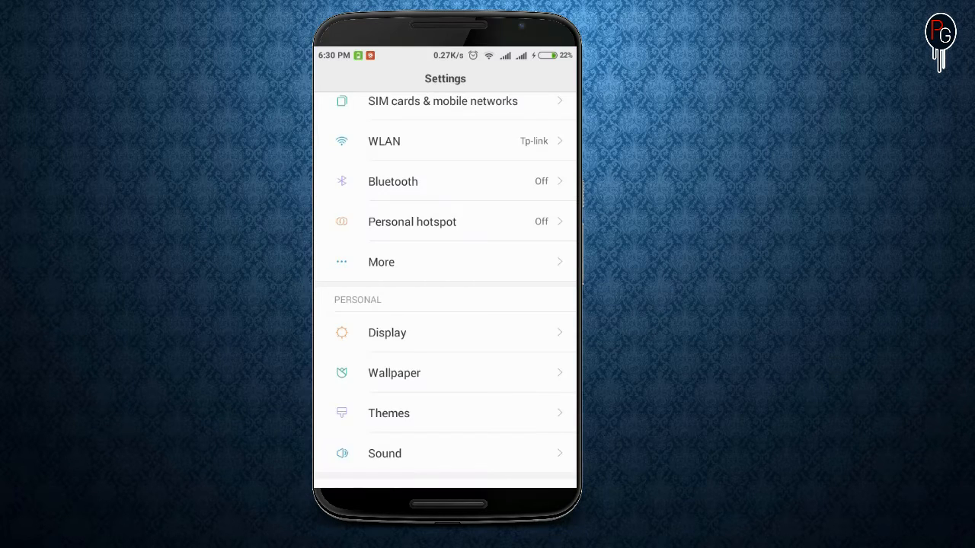
scroll("down", 3)
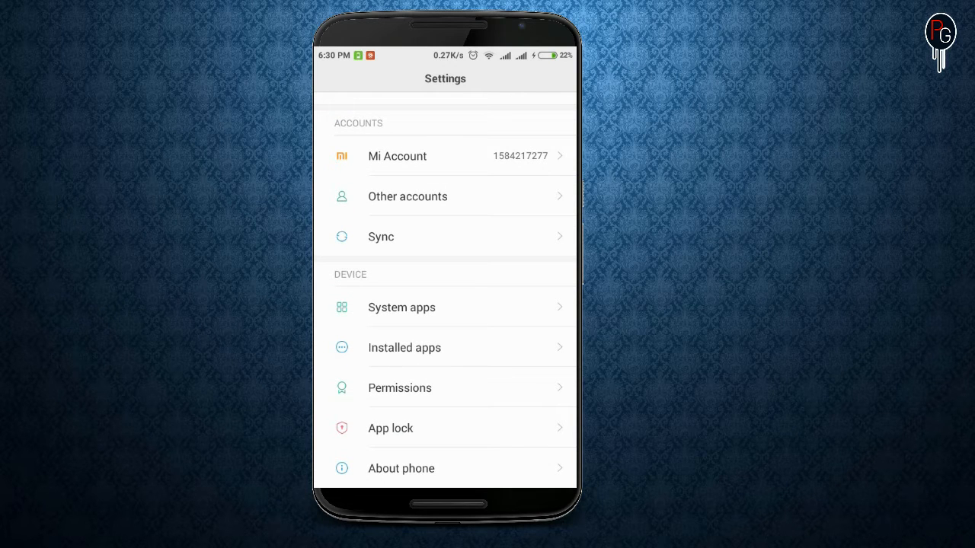
left_click(400, 470)
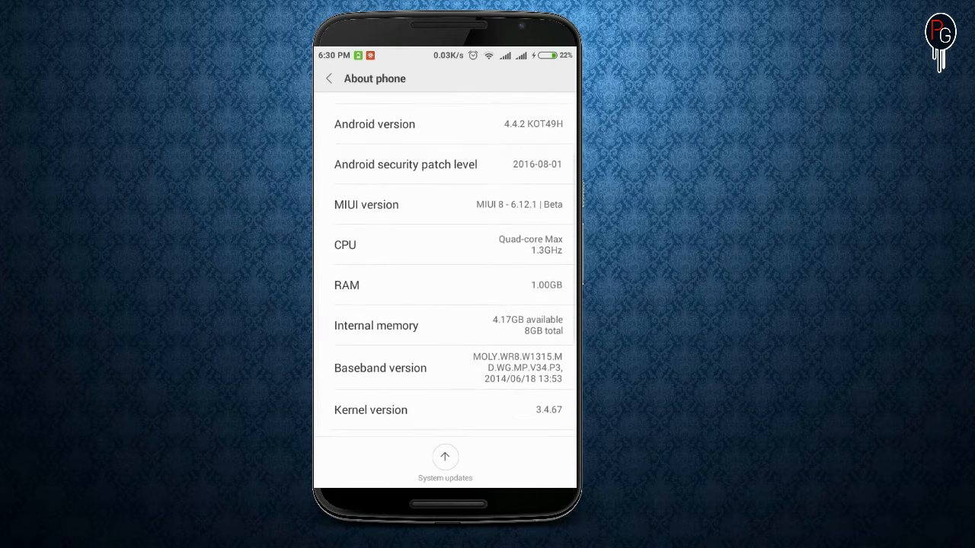
scroll("down", 3)
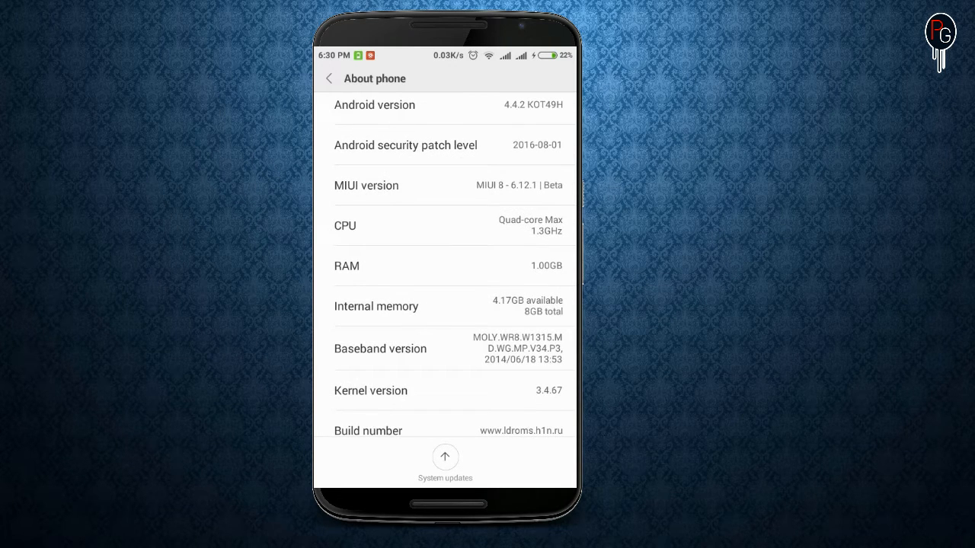
scroll("down", 3)
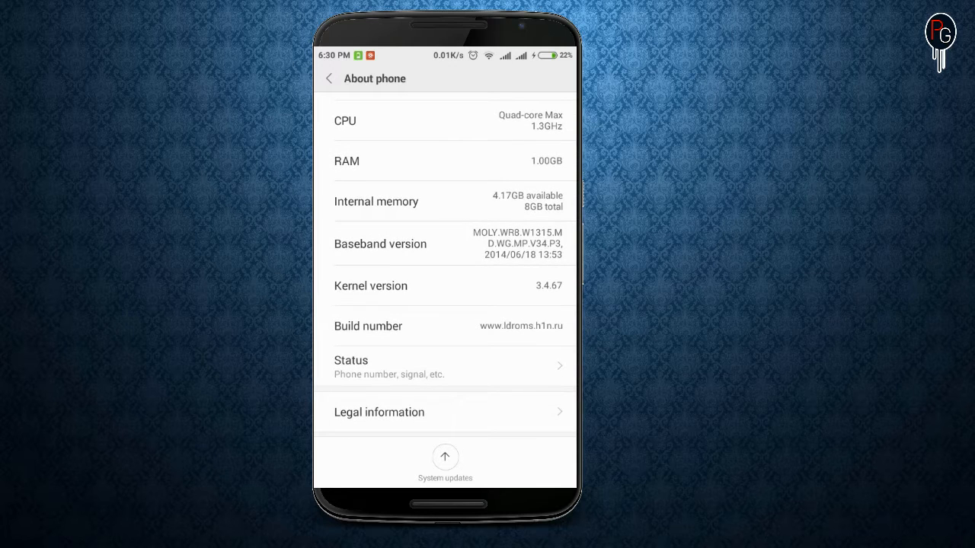
scroll("up", 3)
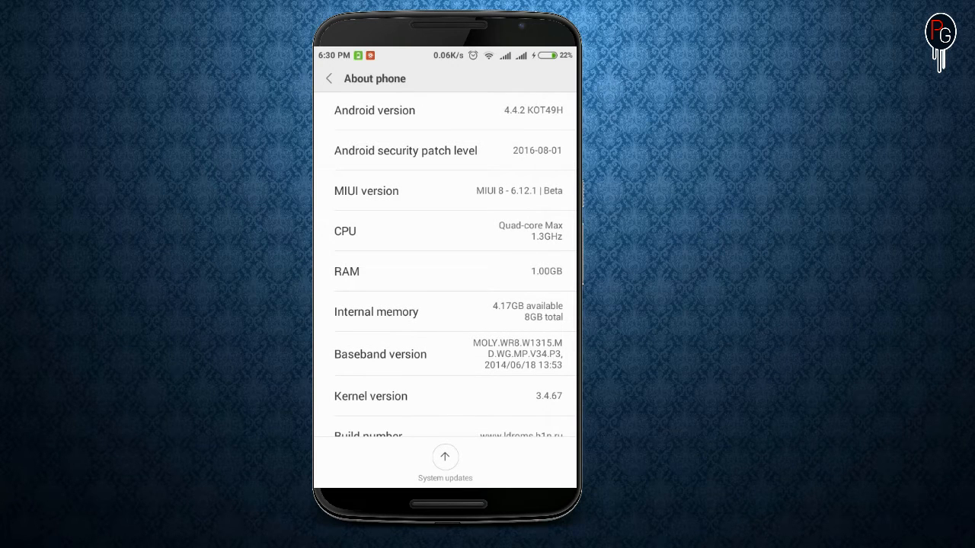
left_click(329, 79)
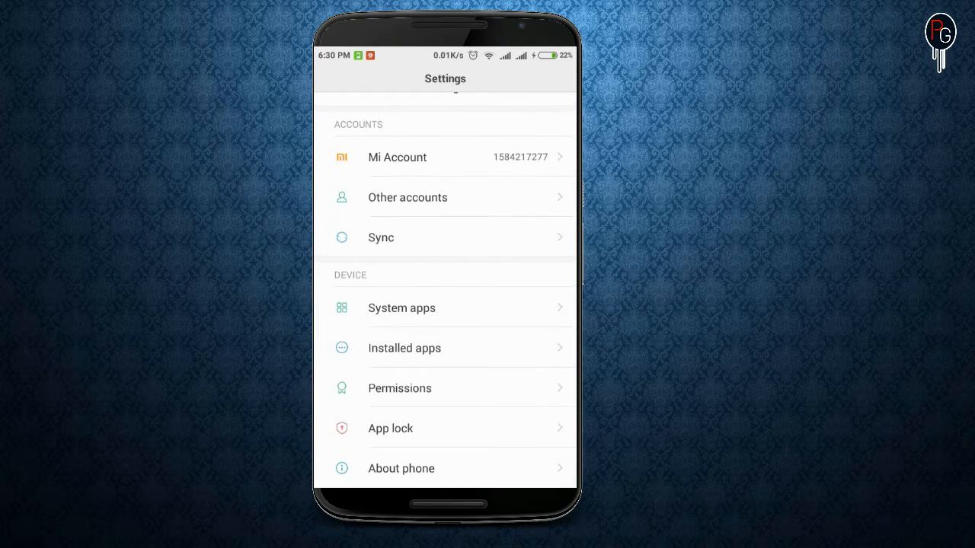
scroll("down", 3)
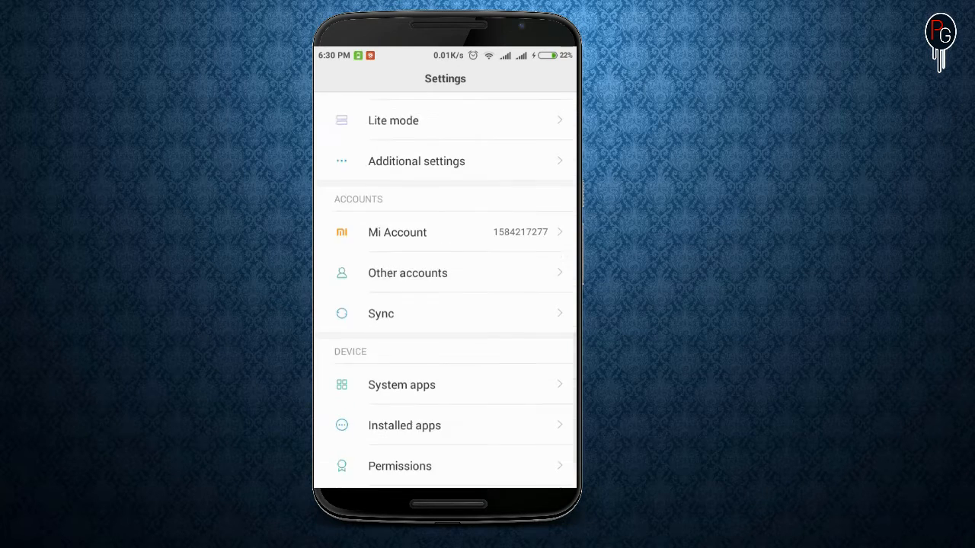
scroll("down", 3)
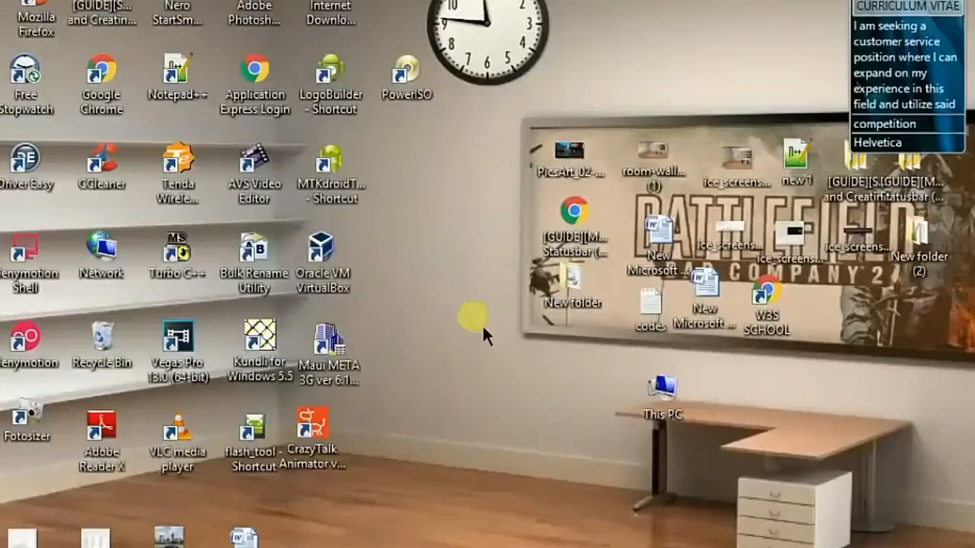
Step: Refresh the desktop and open This PC to list the folders and six drives
right_click(488, 332)
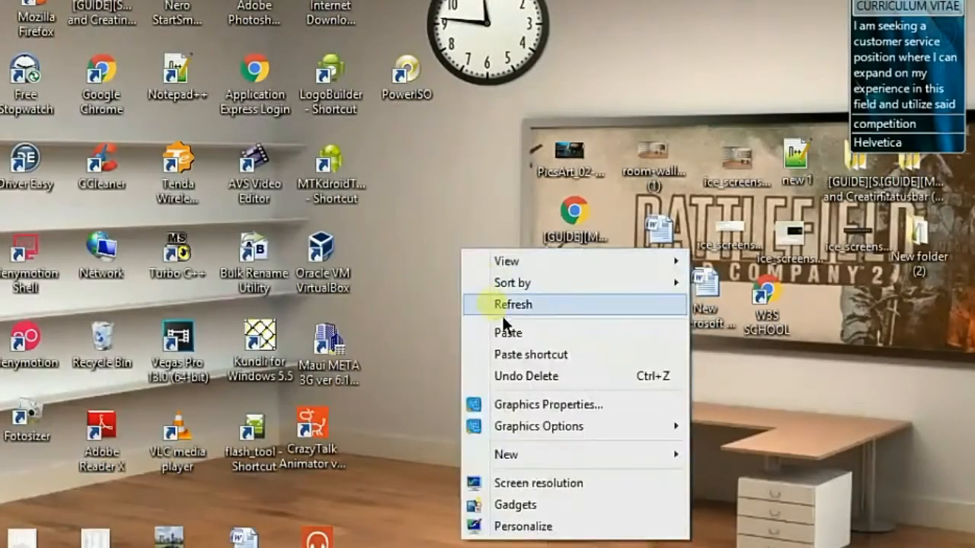
left_click(512, 304)
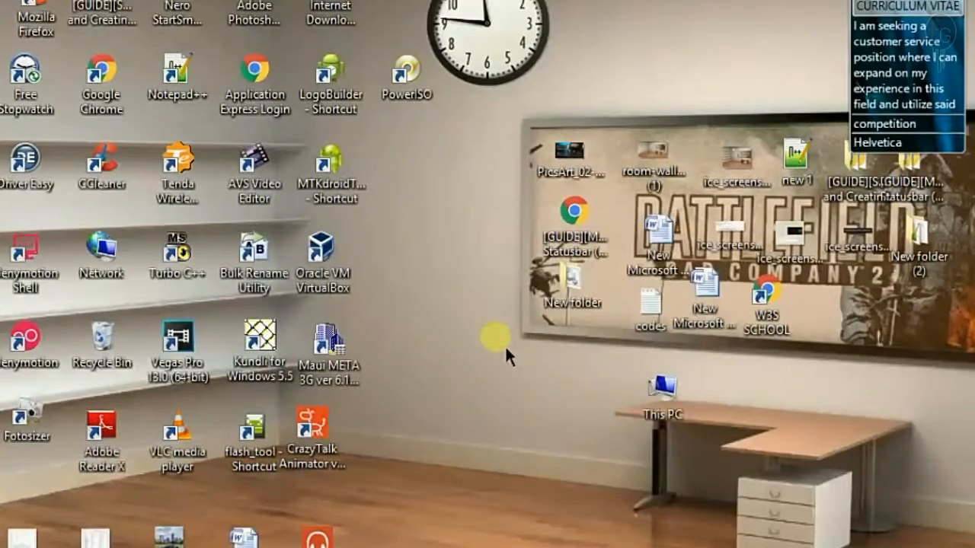
double_click(661, 384)
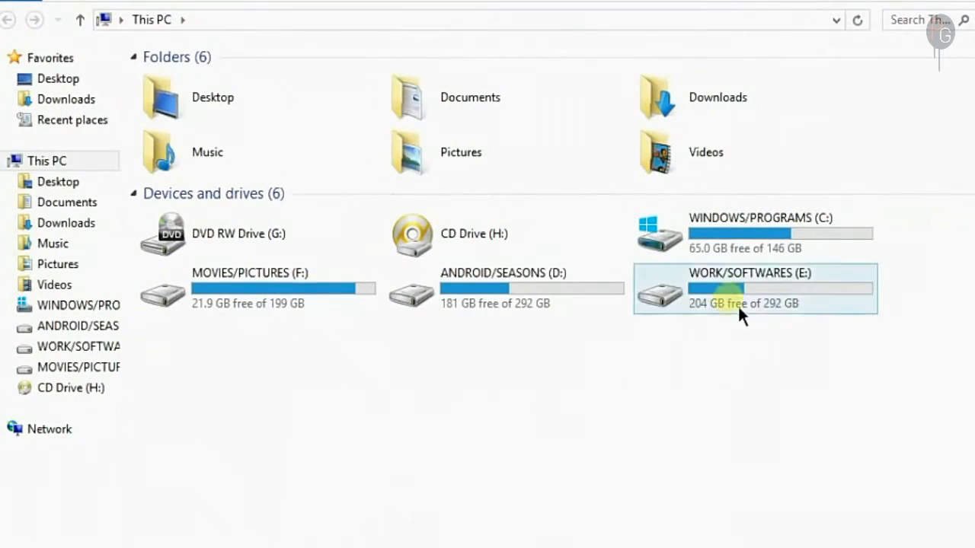
mouse_move(743, 312)
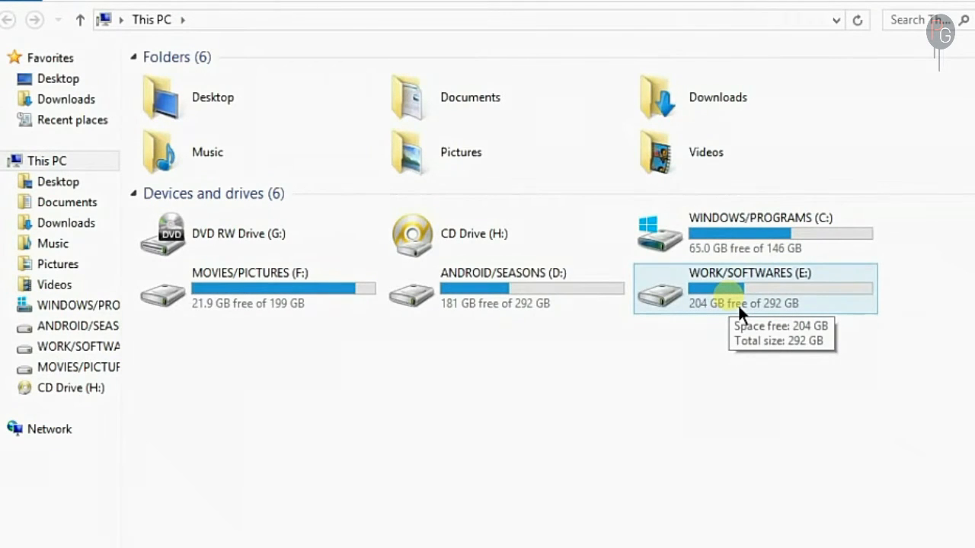
Step: Go to E:\ROMS\miui 8 offical and extract the miuisu_v4.4.2_Vega_6.12.1 archive to its own folder
double_click(754, 289)
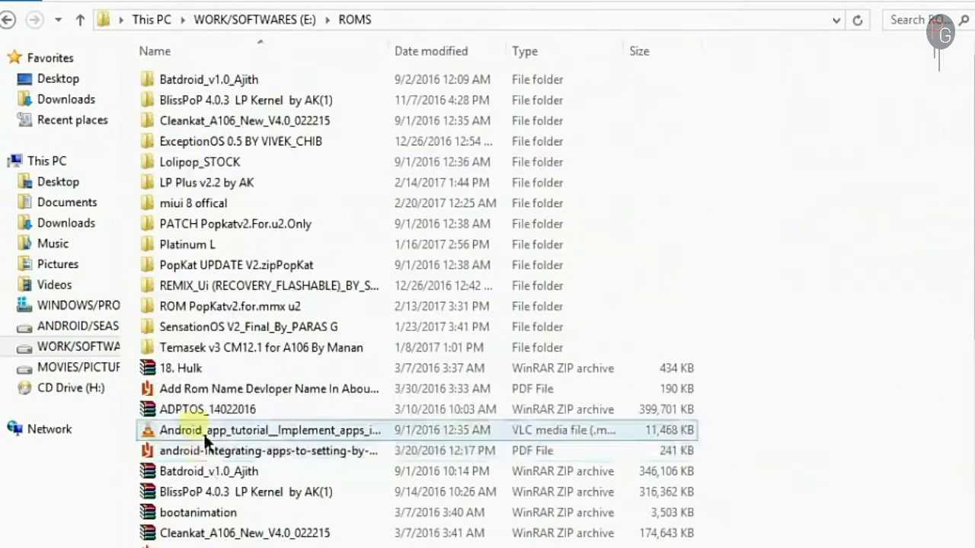
double_click(194, 204)
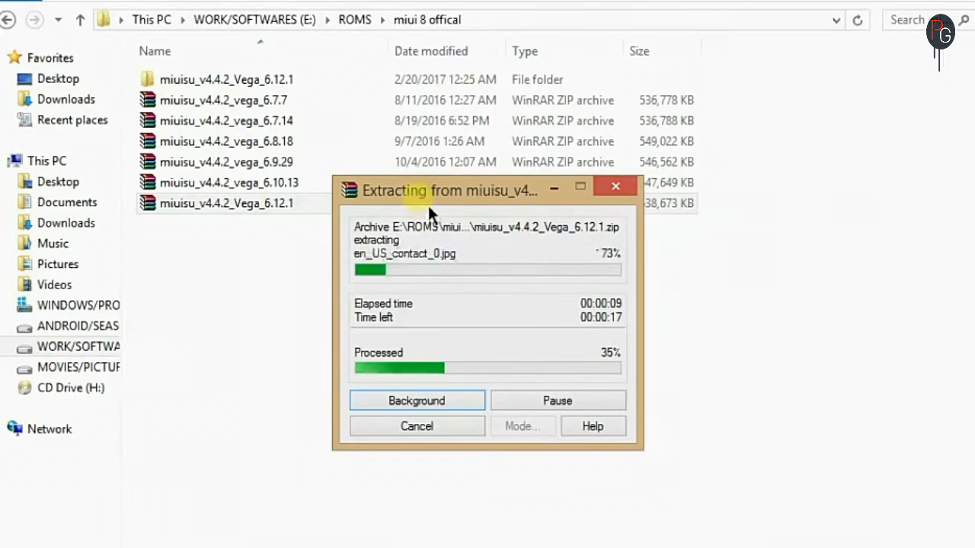
left_click_drag(449, 190, 288, 143)
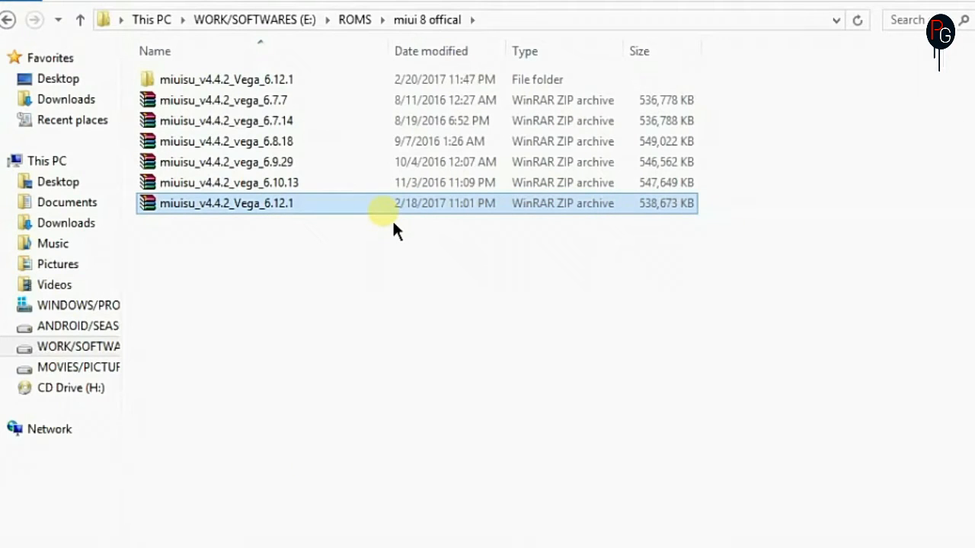
Step: Create a NEEDED FILES folder in the extracted ROM and move it up into miui 8 offical
double_click(226, 202)
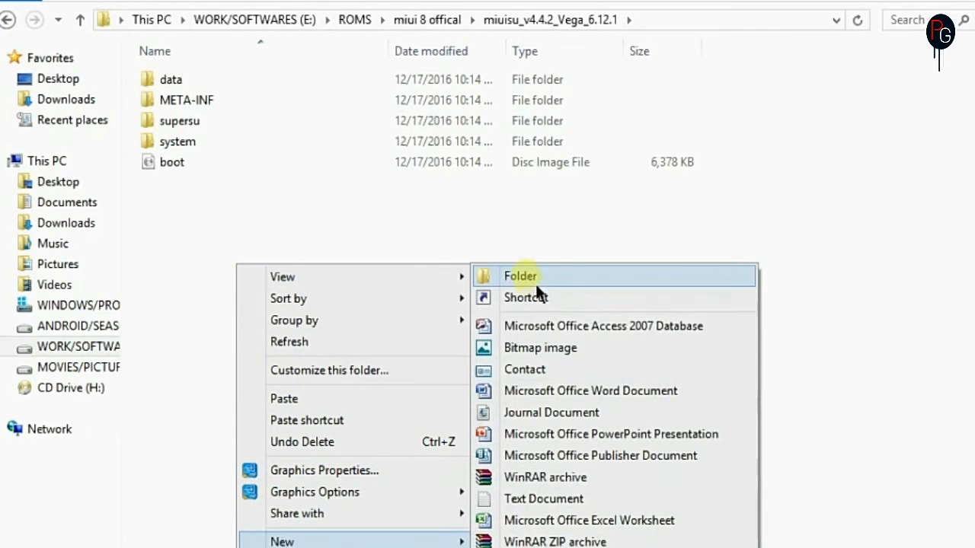
left_click(521, 276)
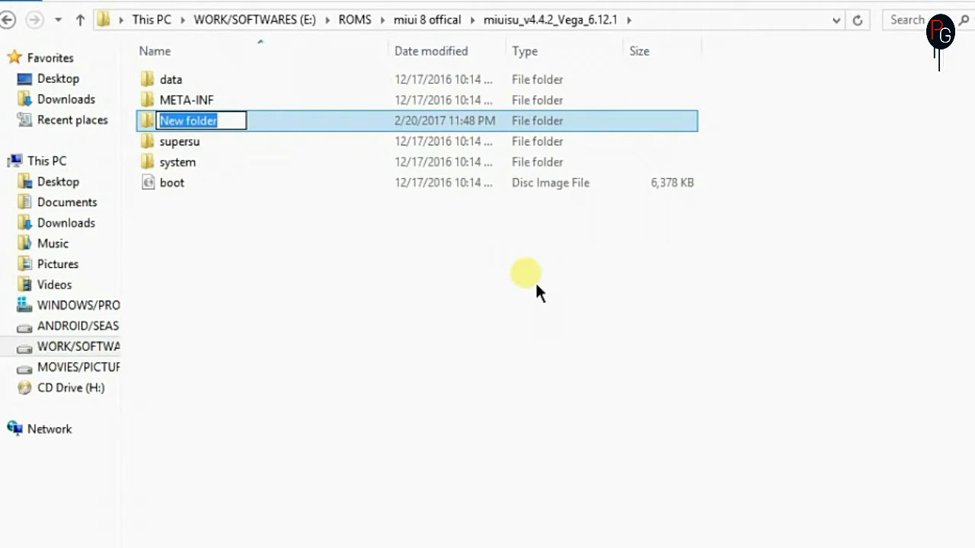
type("n")
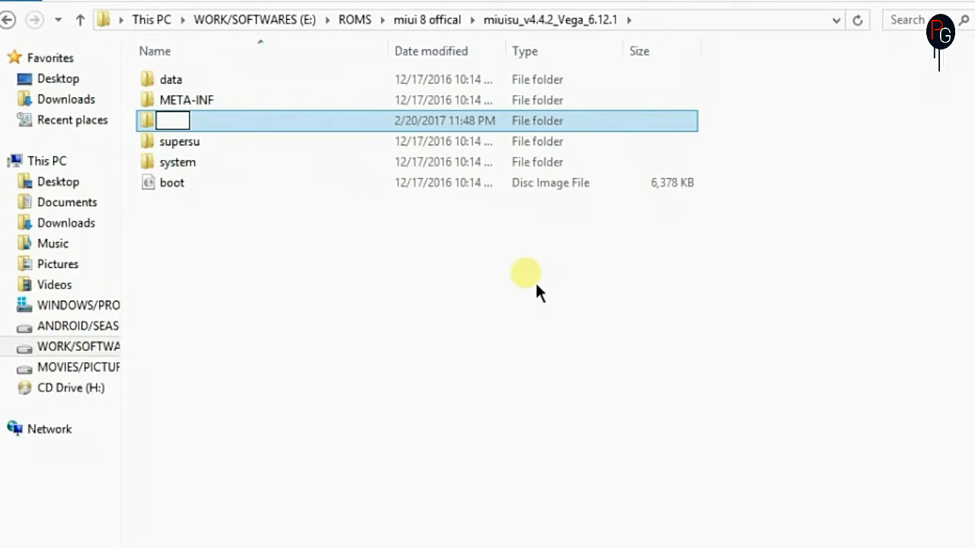
type("NEEDED FILES")
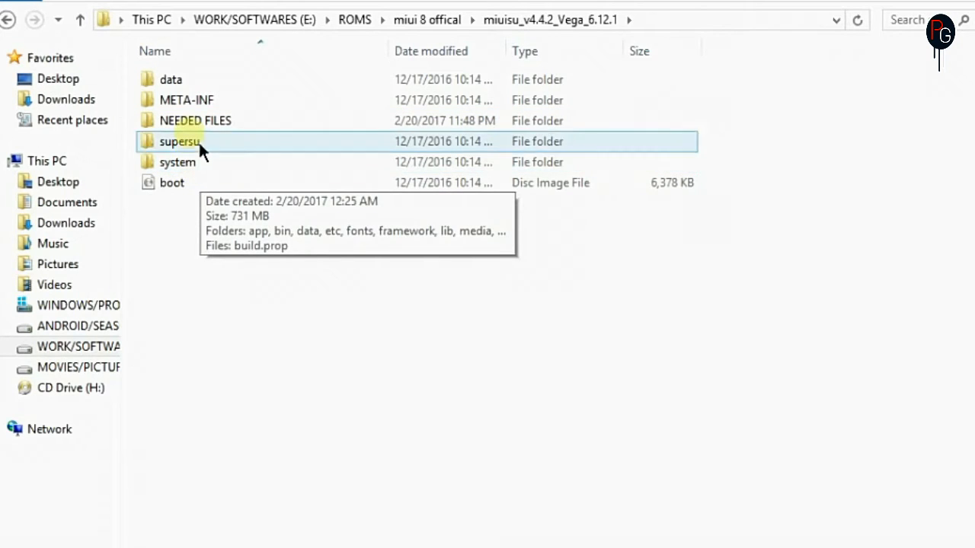
left_click(195, 120)
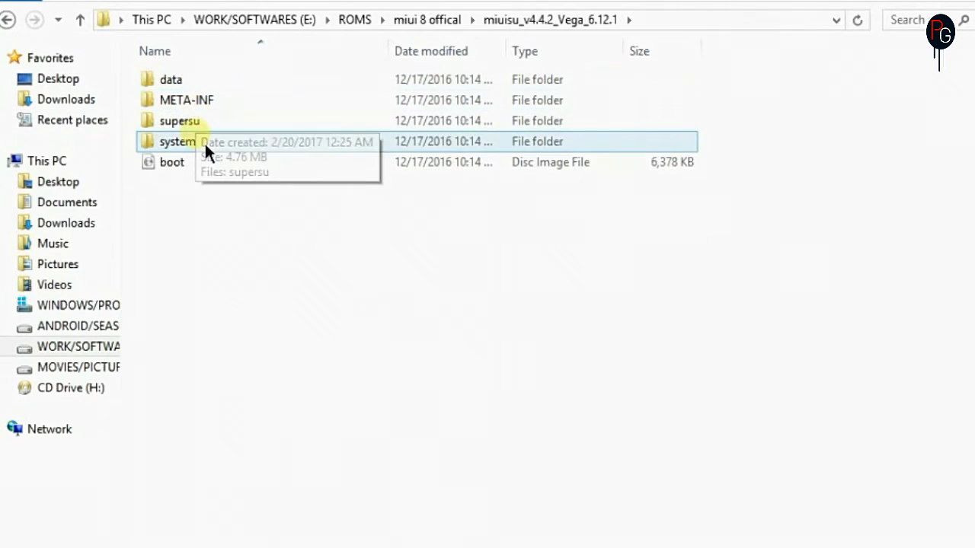
Step: Copy framework-res and framework-ext-res from system\framework into NEEDED FILES
double_click(177, 140)
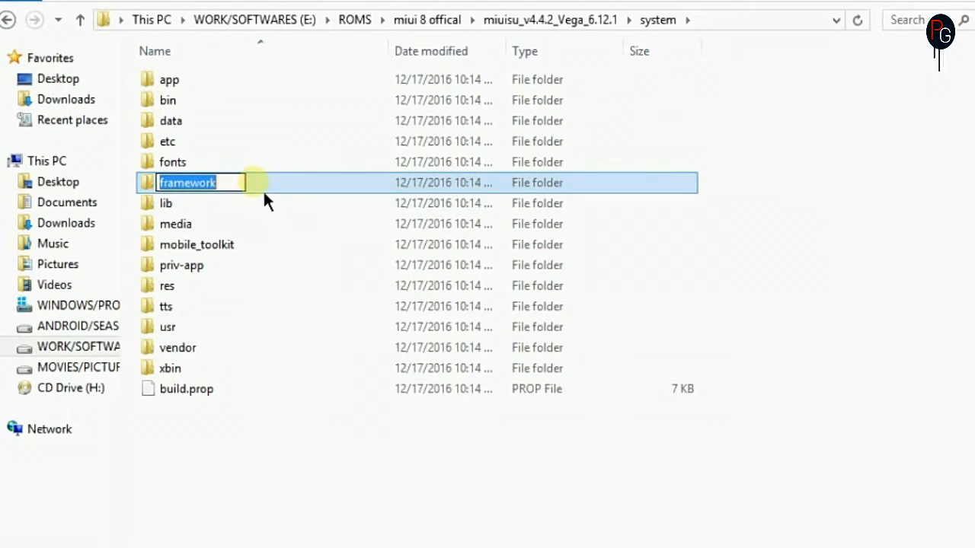
double_click(187, 183)
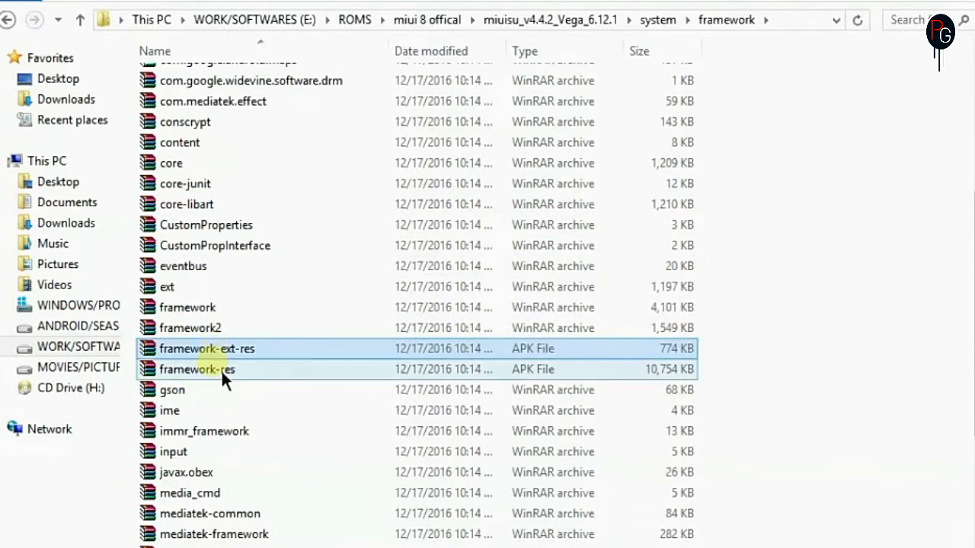
mouse_move(259, 373)
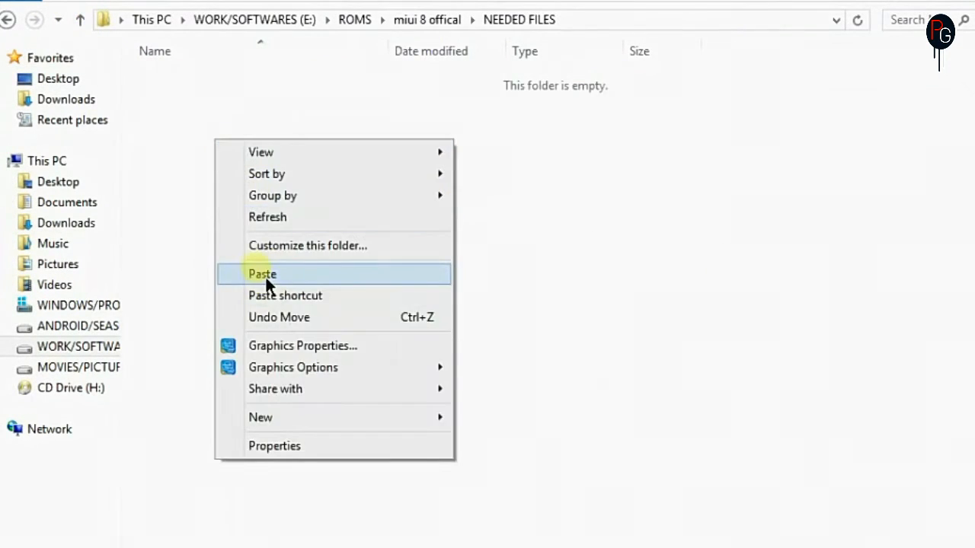
left_click(262, 274)
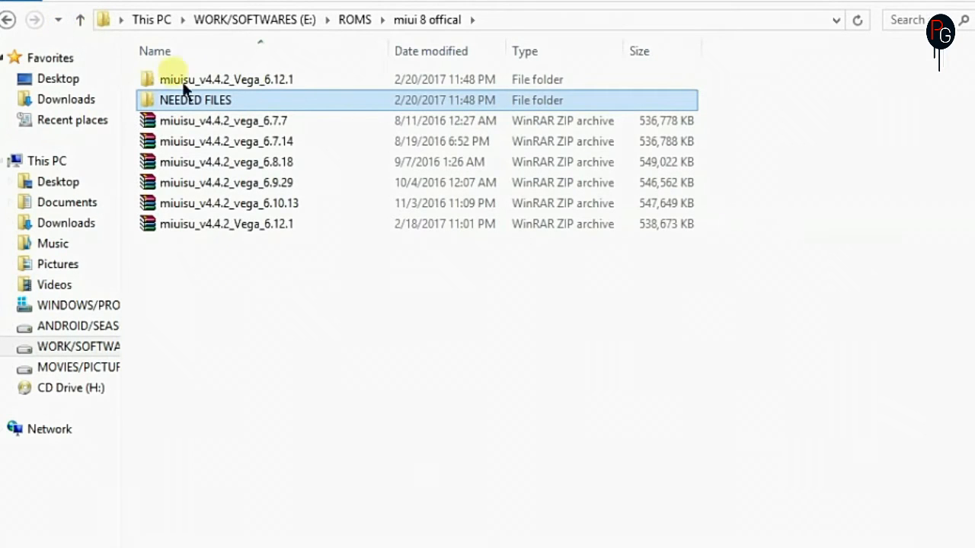
Step: Select the Settings and MiuiSystemUI APKs in the ROM's priv-app folder for copying
double_click(225, 79)
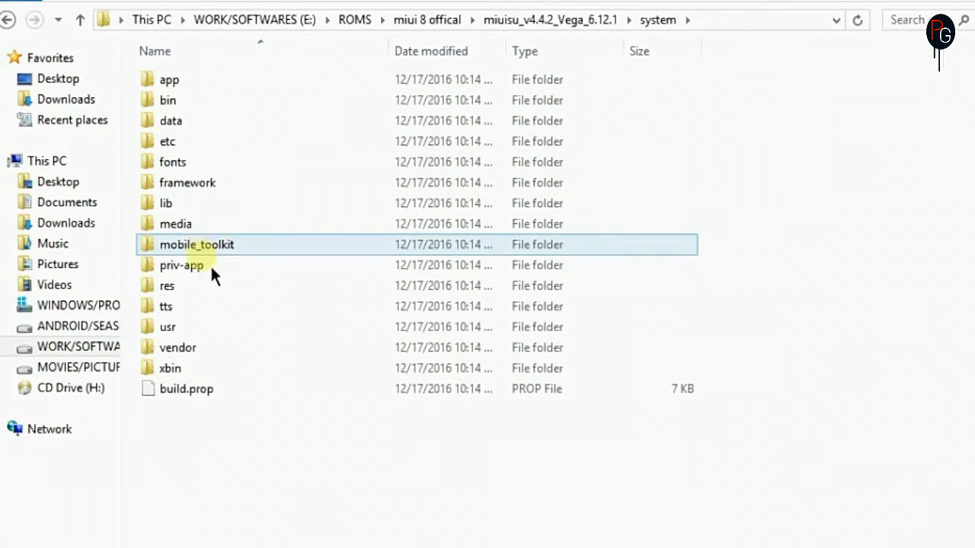
double_click(181, 266)
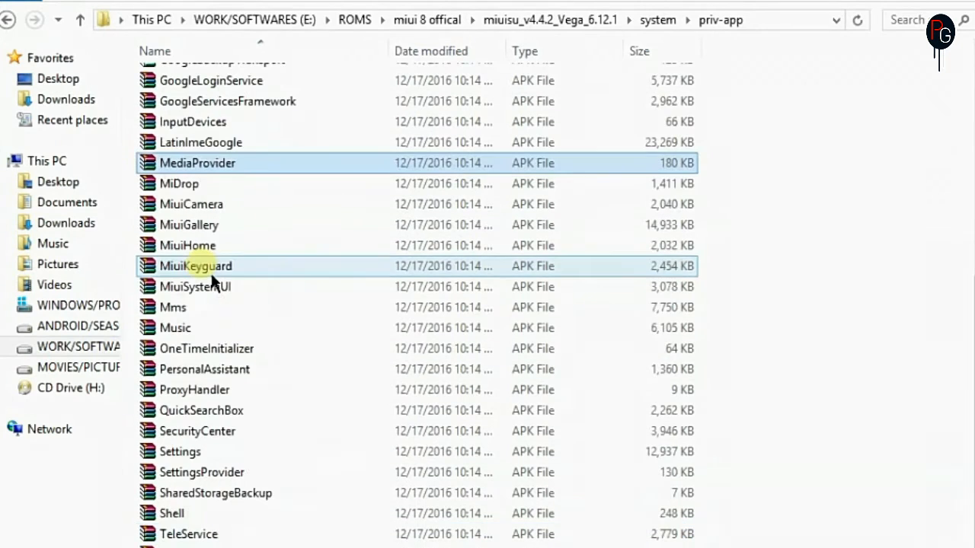
left_click(180, 451)
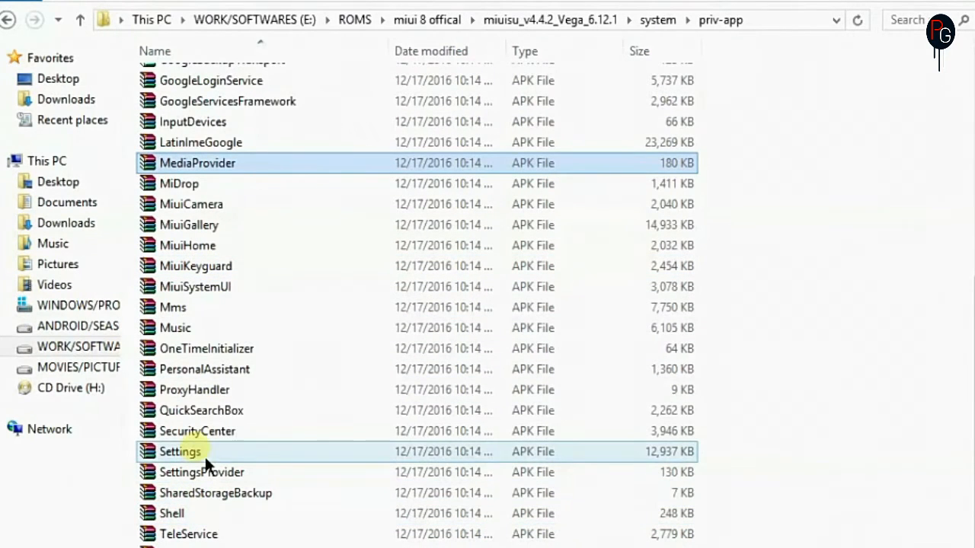
left_click(180, 451)
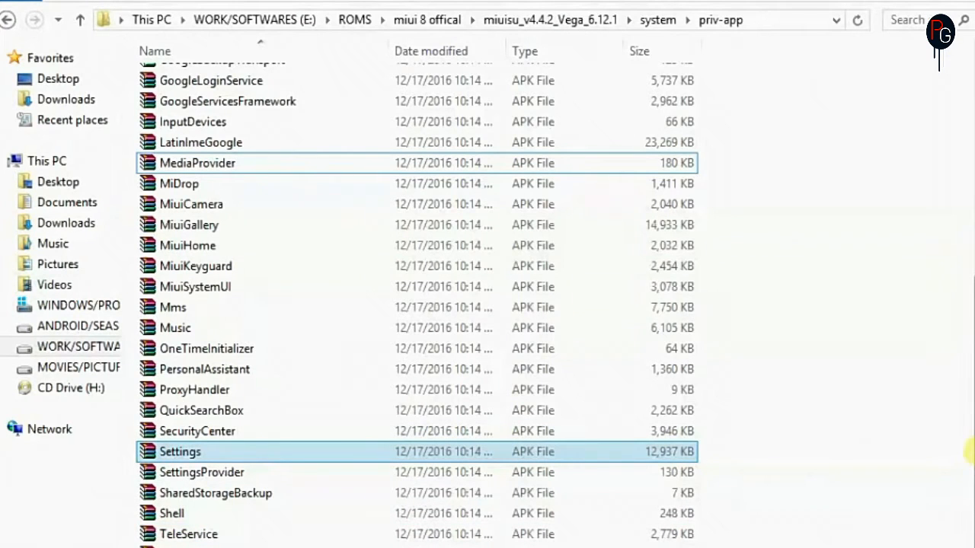
left_click(195, 287)
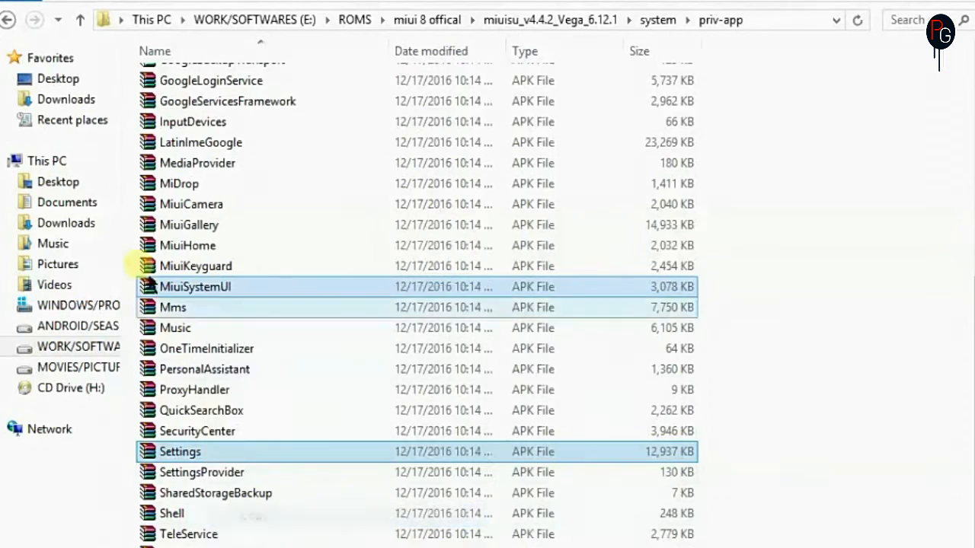
left_click(427, 20)
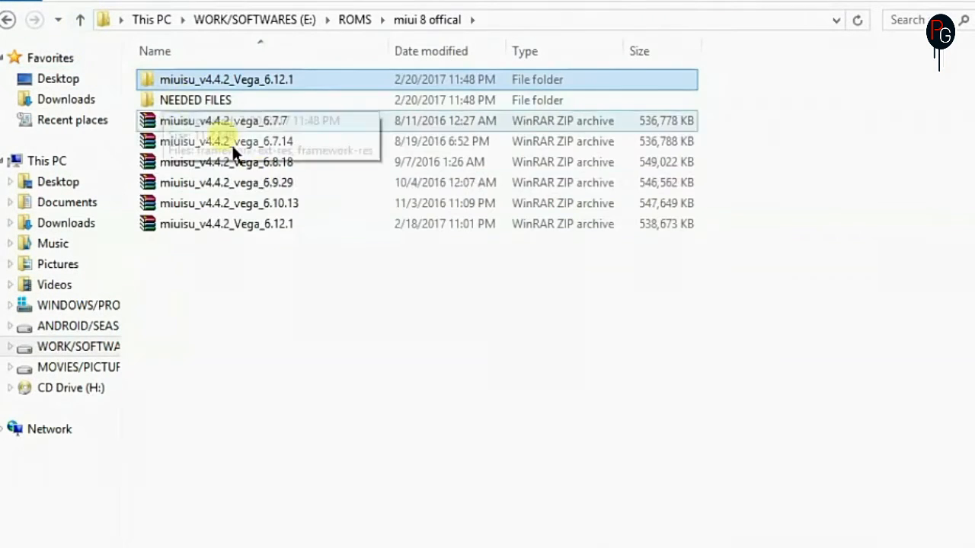
Step: Select the miui APK in the ROM's system\app folder and copy it
double_click(195, 101)
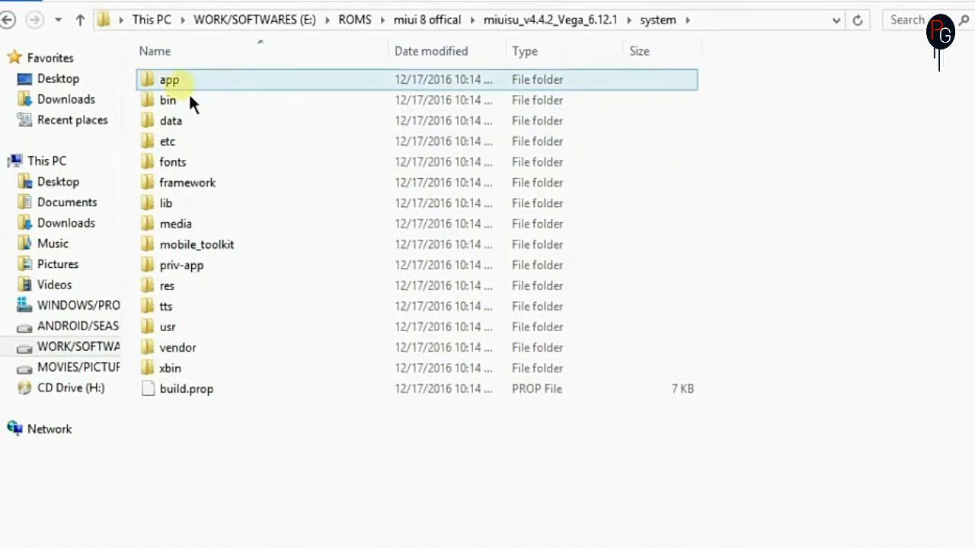
double_click(169, 79)
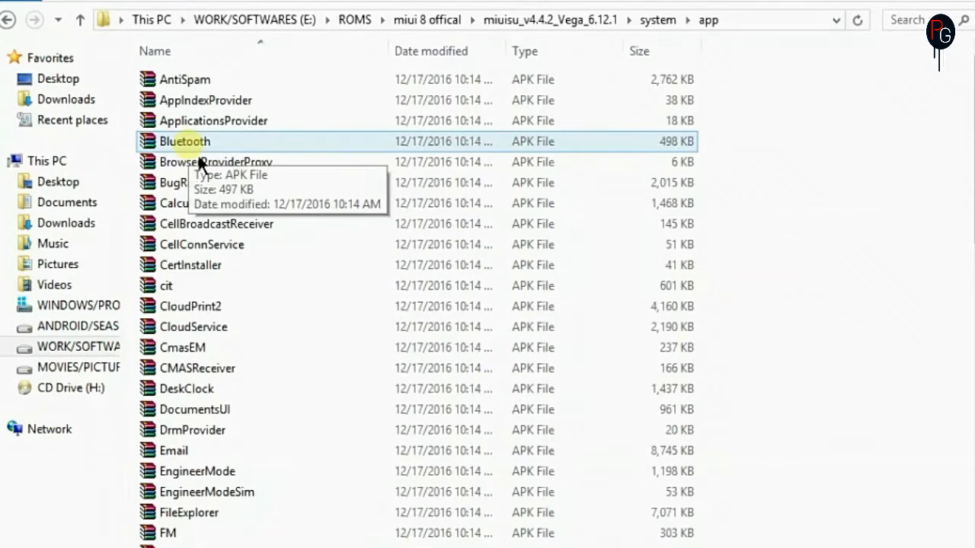
scroll("down", 3)
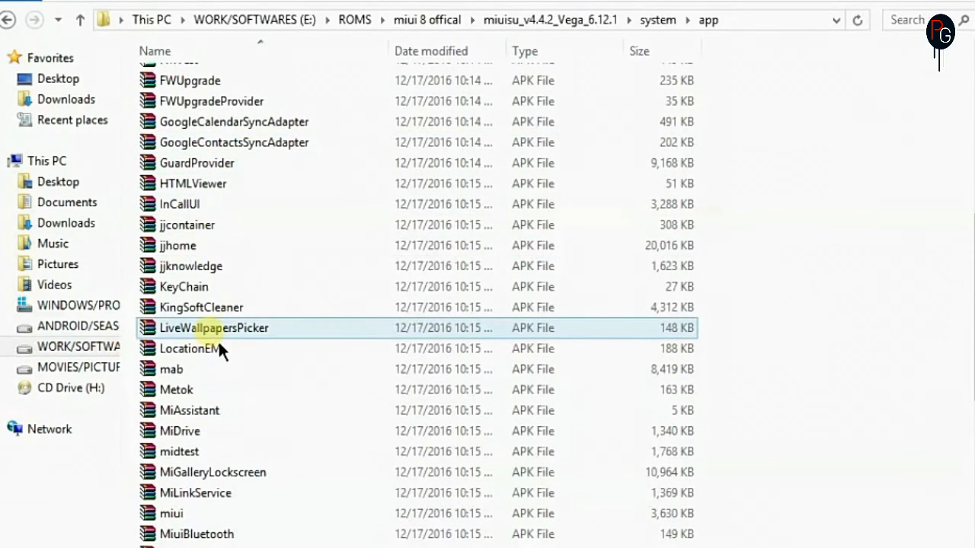
left_click(170, 513)
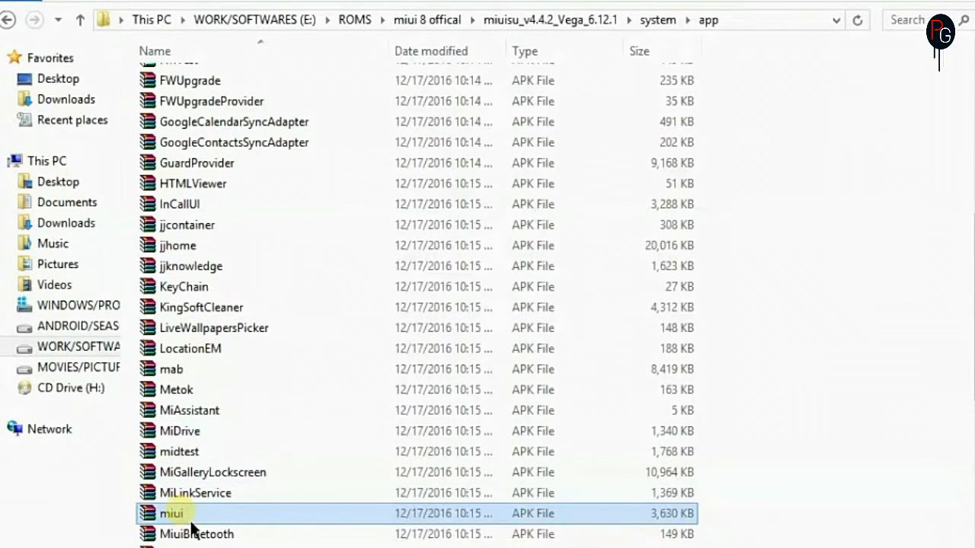
left_click(170, 514)
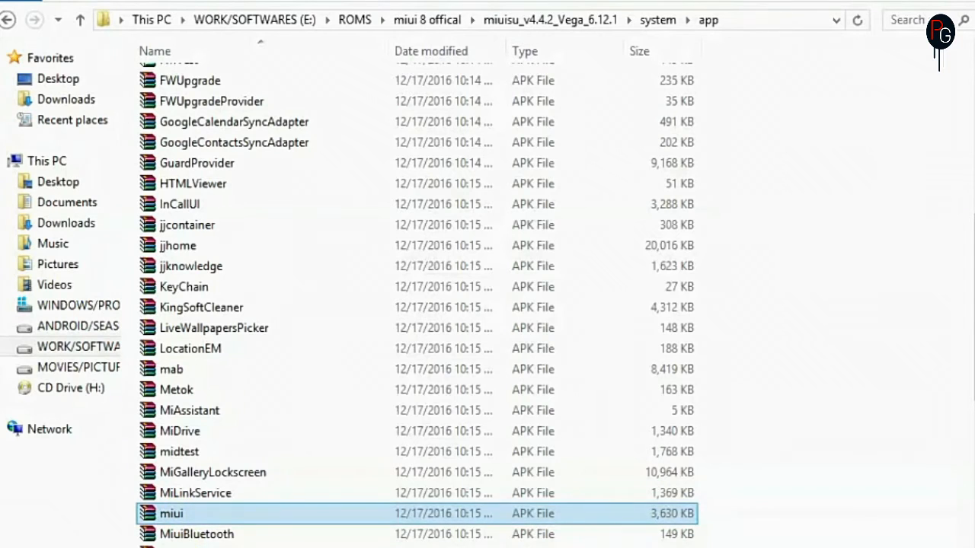
right_click(170, 514)
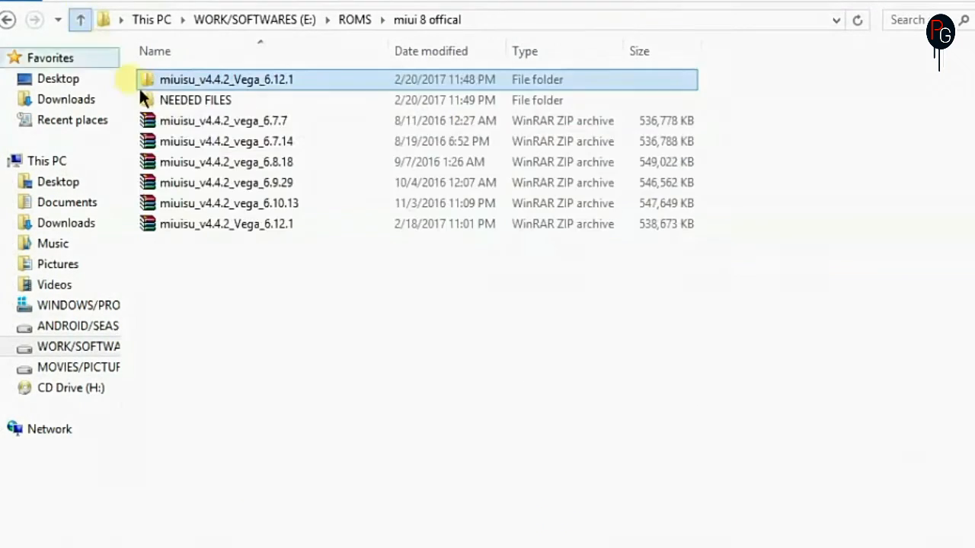
Step: Copy the framework and miui APKs from NEEDED FILES for the Apktool work folder
double_click(195, 100)
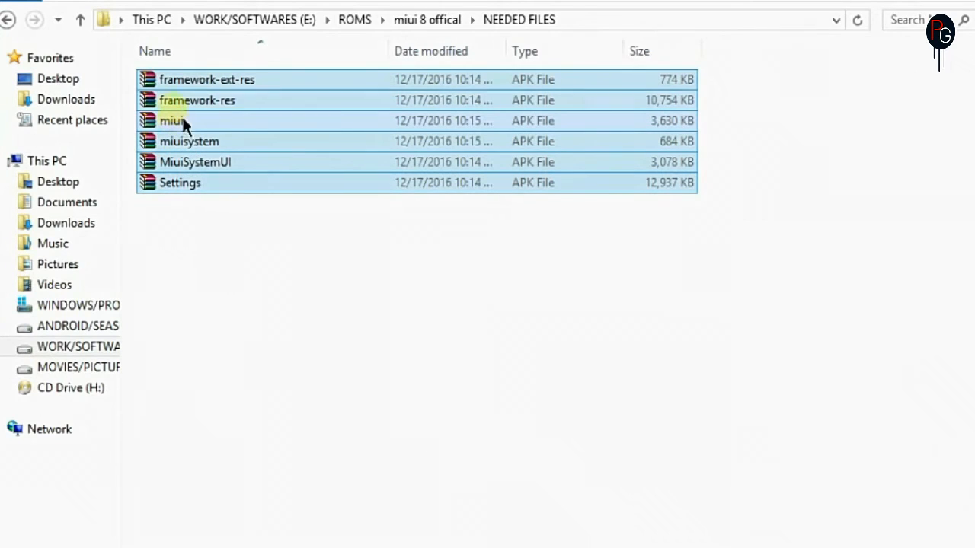
left_click(223, 265)
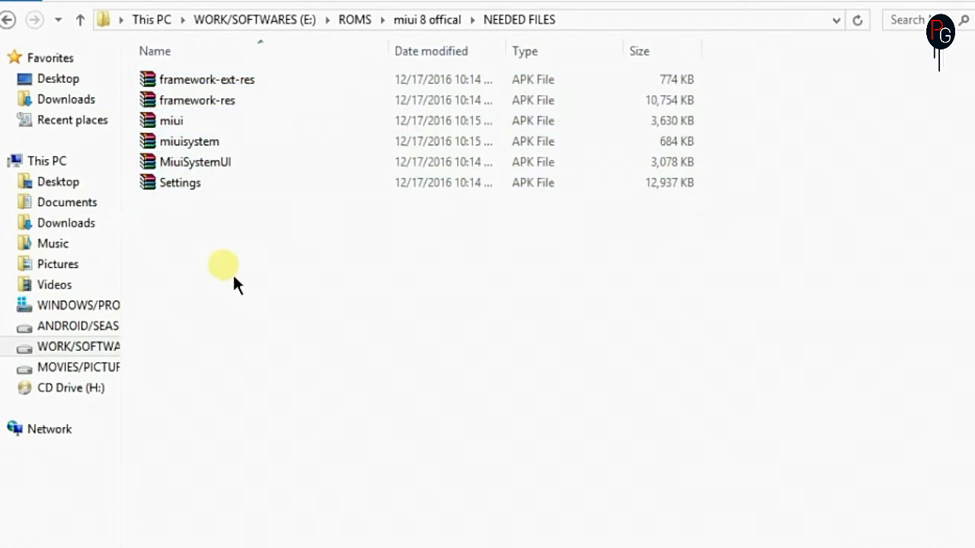
left_click(198, 100)
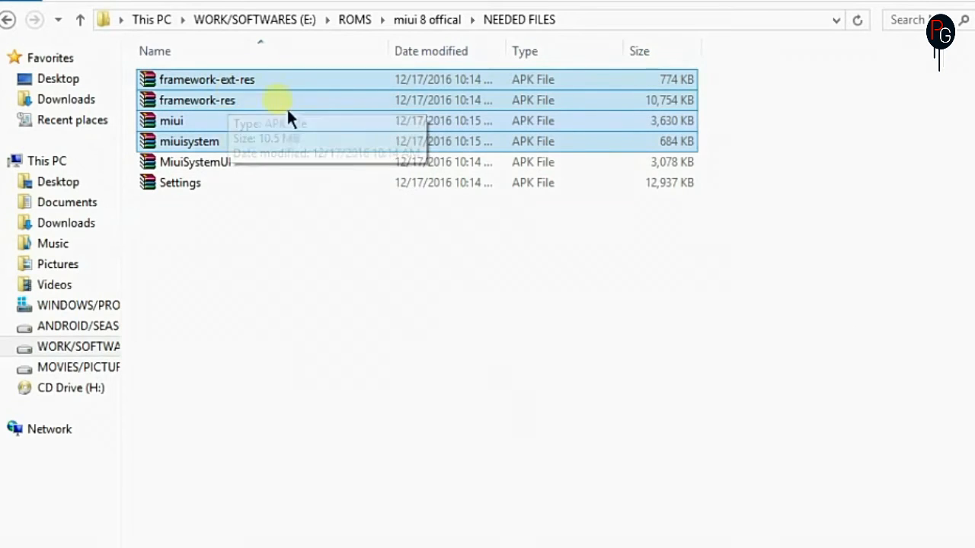
mouse_move(313, 145)
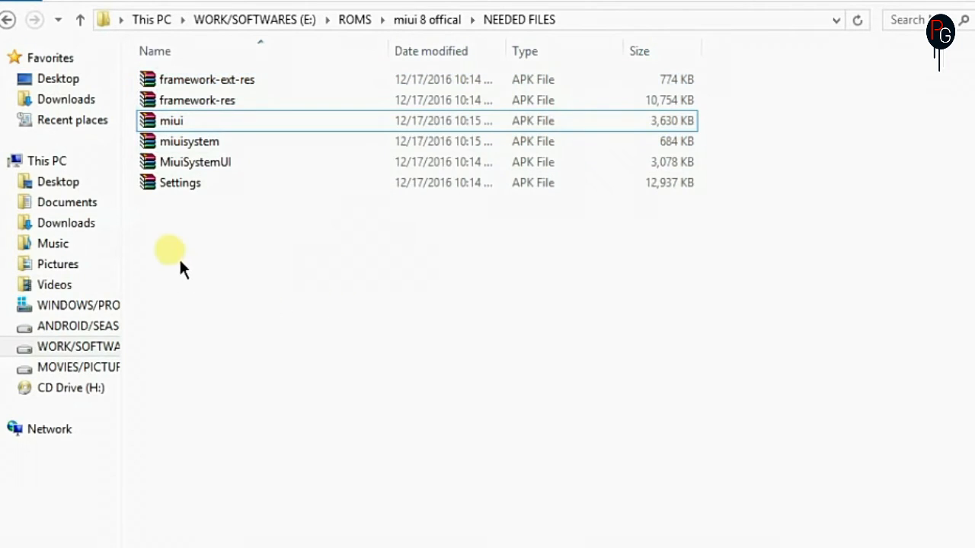
right_click(189, 141)
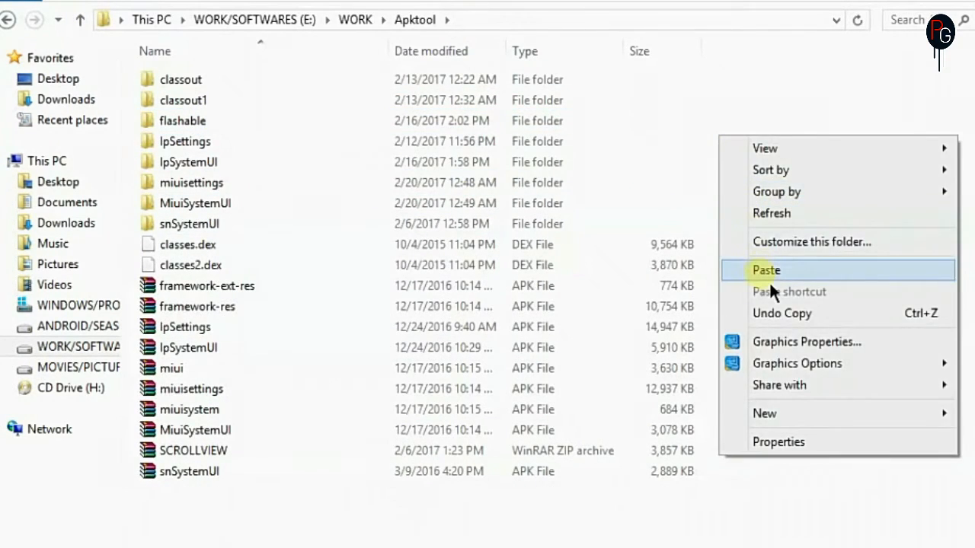
Step: Paste the copied APKs into the E:\WORK\Apktool folder
left_click(765, 271)
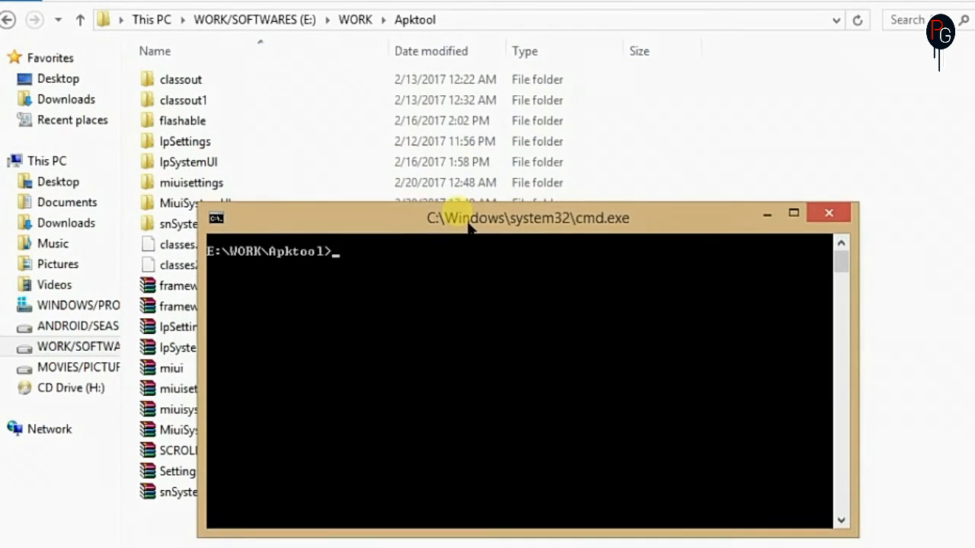
Step: Install the miui, miuisystem, framework-ext-res and framework-res frameworks with apktool if
type("APKTOO")
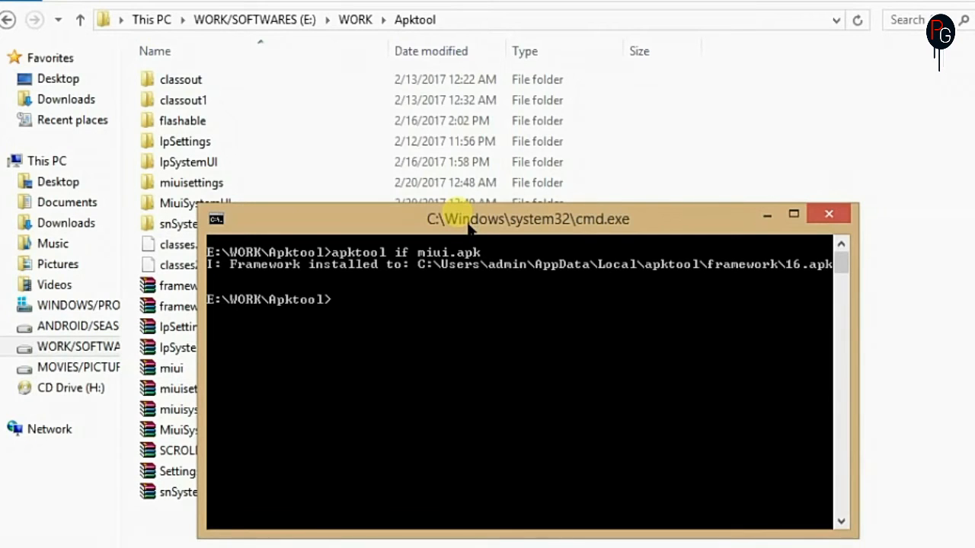
type("apktool if")
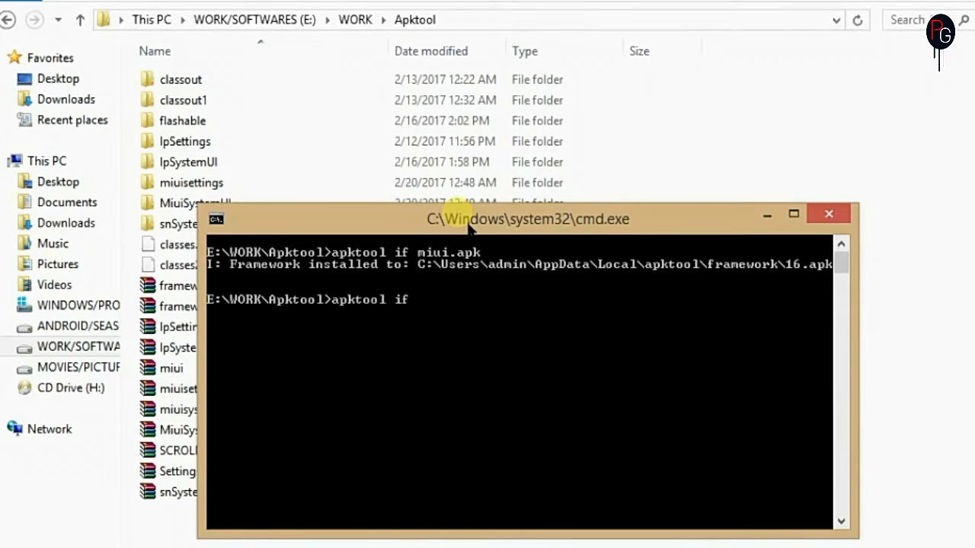
type("miuisystem.")
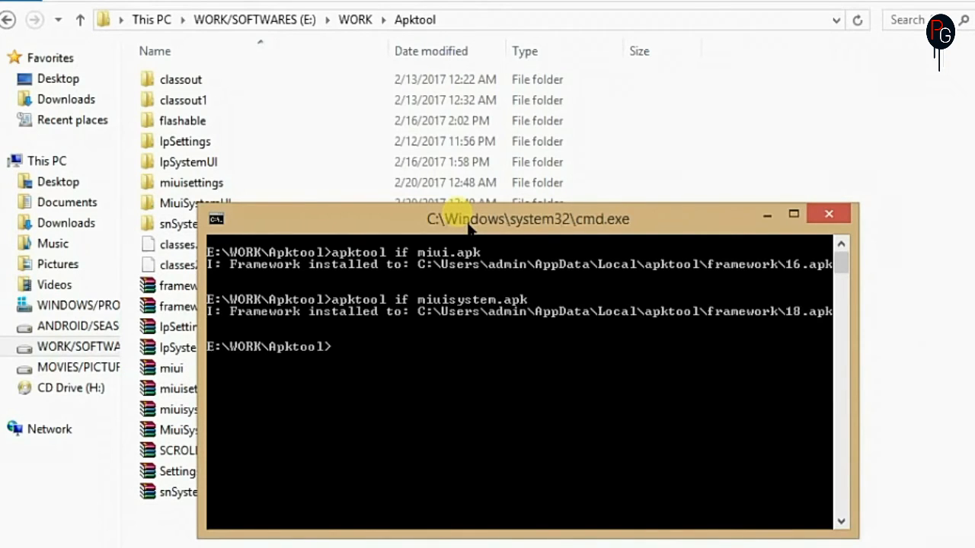
type("apktool if framewor")
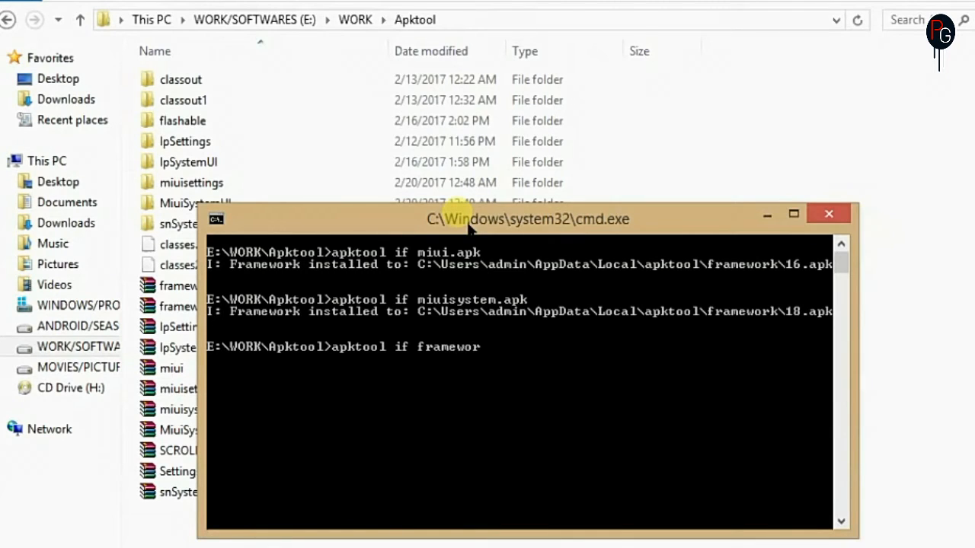
type("k-ext-res.")
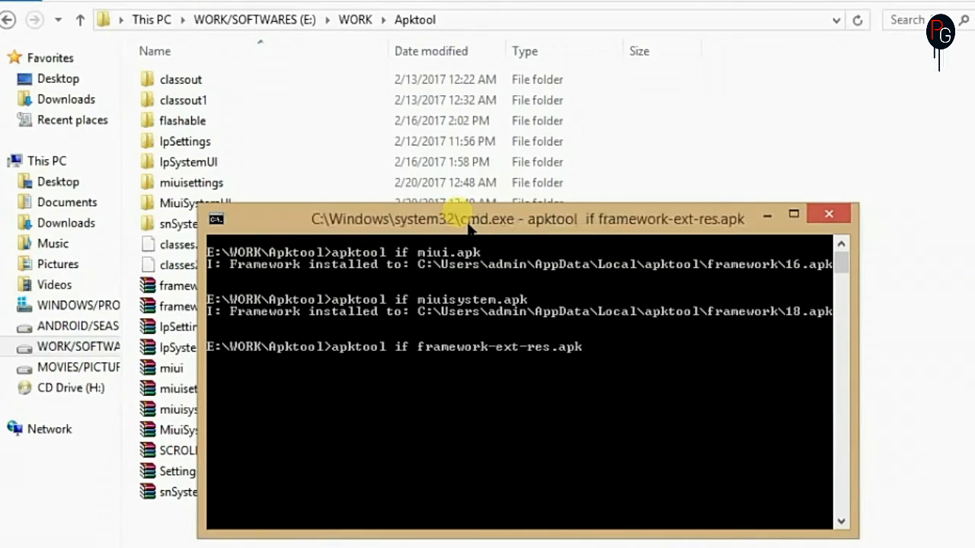
type("apktool if frame")
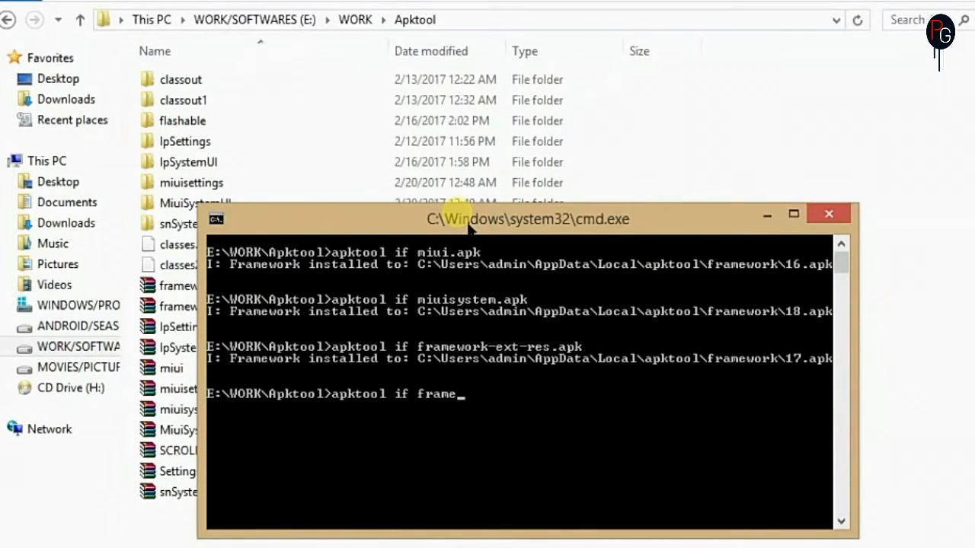
type("work-res.apk")
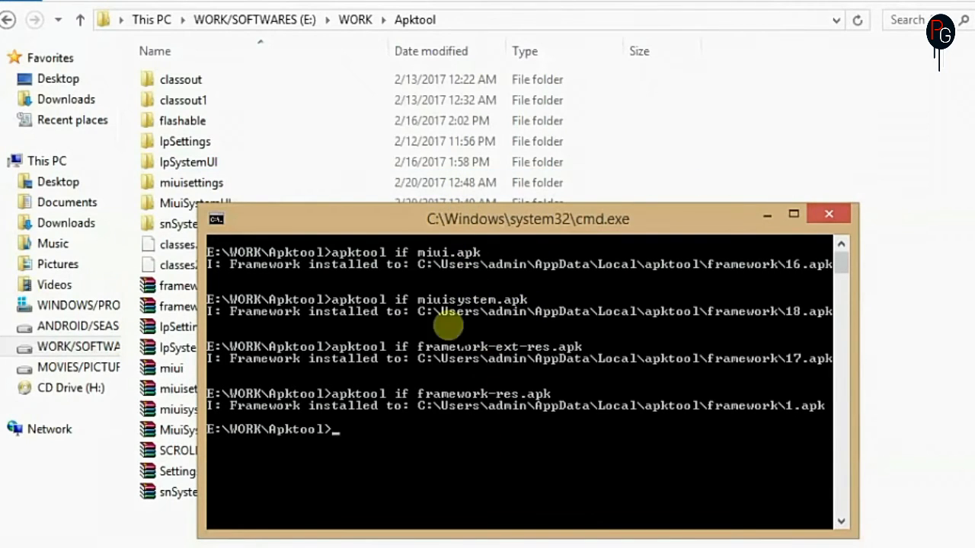
mouse_move(469, 381)
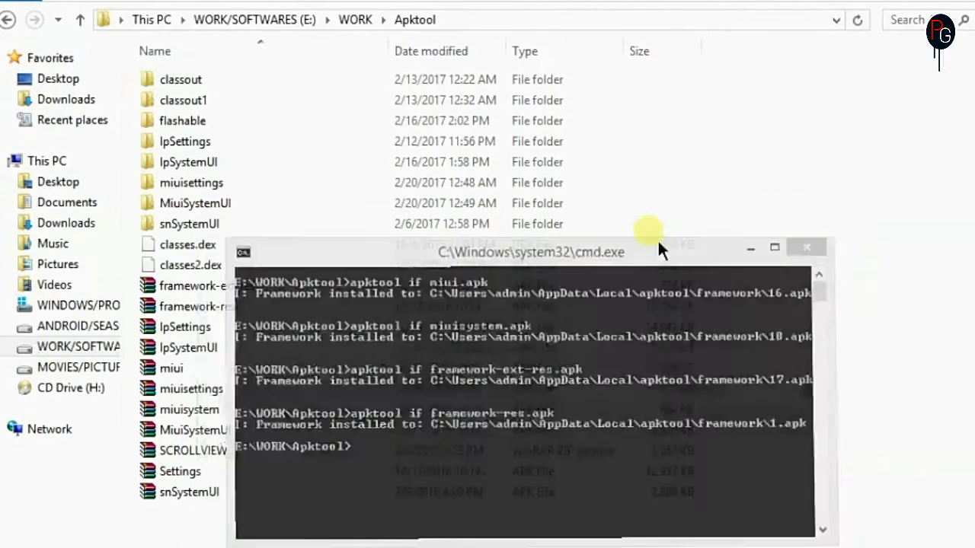
Step: Delete the old MiuiSystemUI and miuisettings output folders from the Apktool folder
left_click(195, 203)
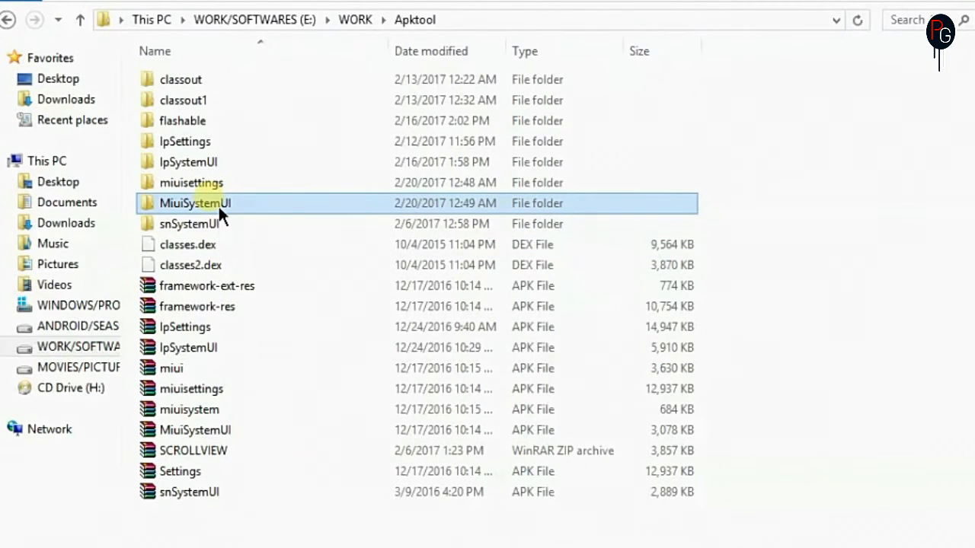
left_click(192, 183)
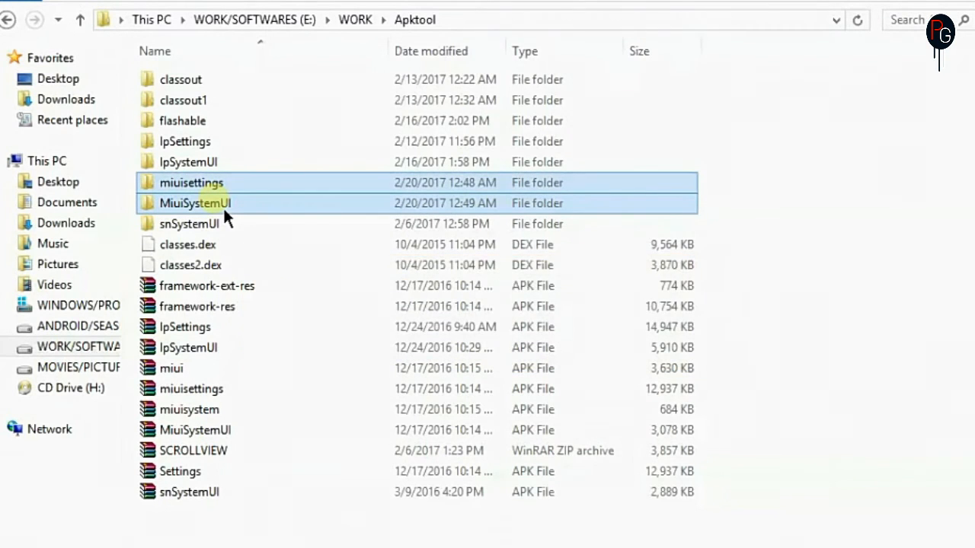
key("Delete")
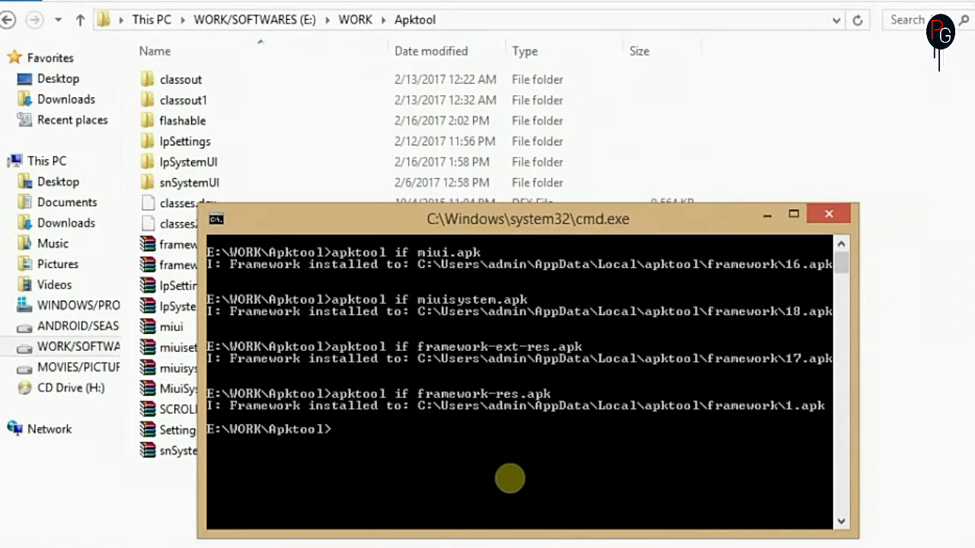
Step: Run 'apktool d MiuiSystemUI.Apk' to produce the folder with assets, res, smali and AndroidManifest
type("apktool d")
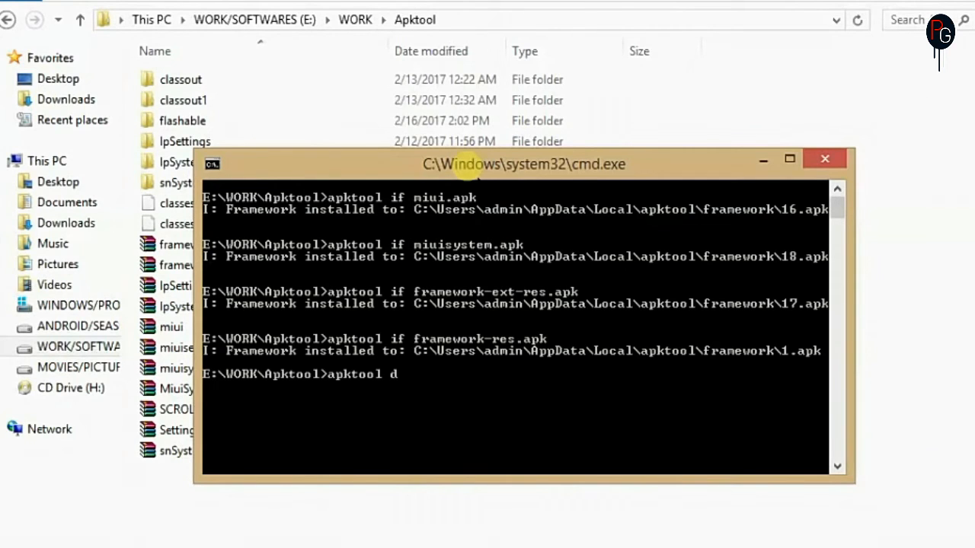
type("MiuiS")
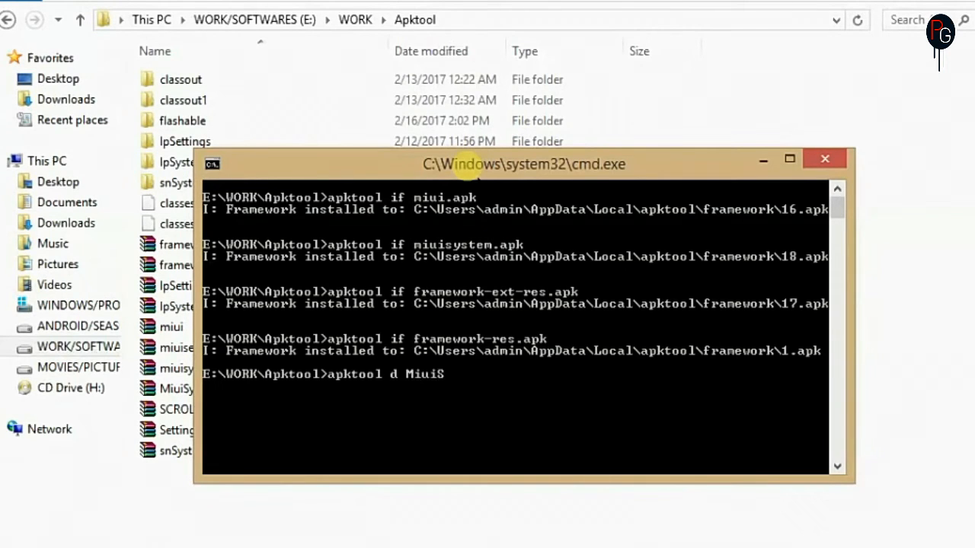
type("ystemUI")
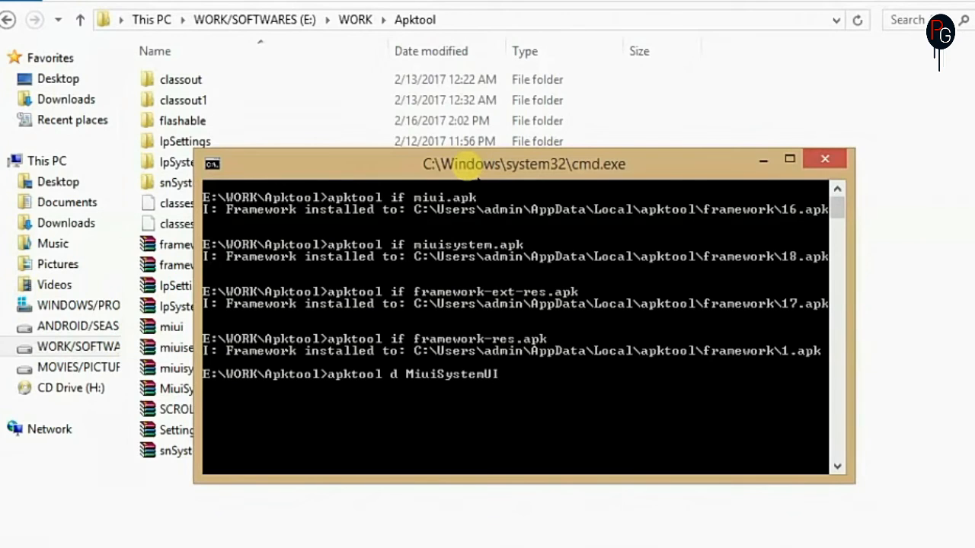
type(".A")
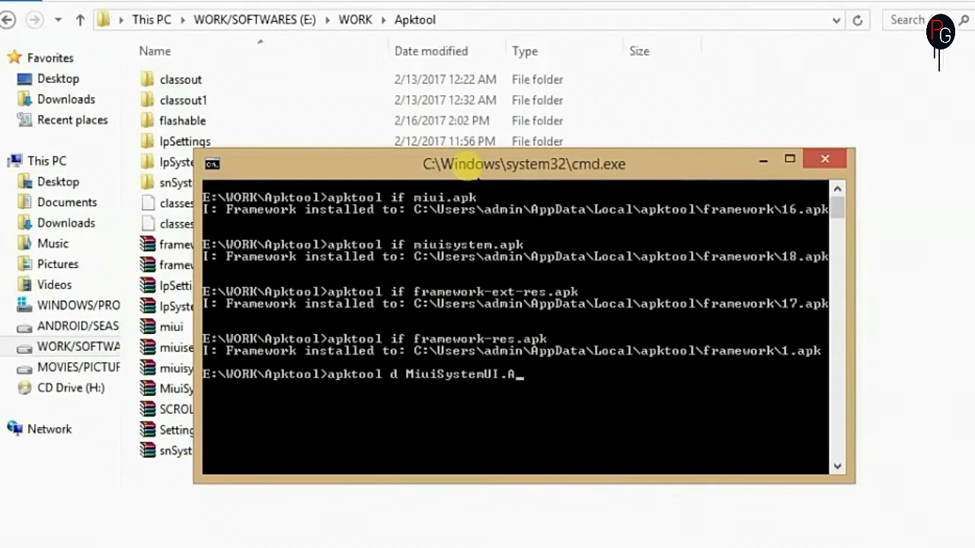
type("pk")
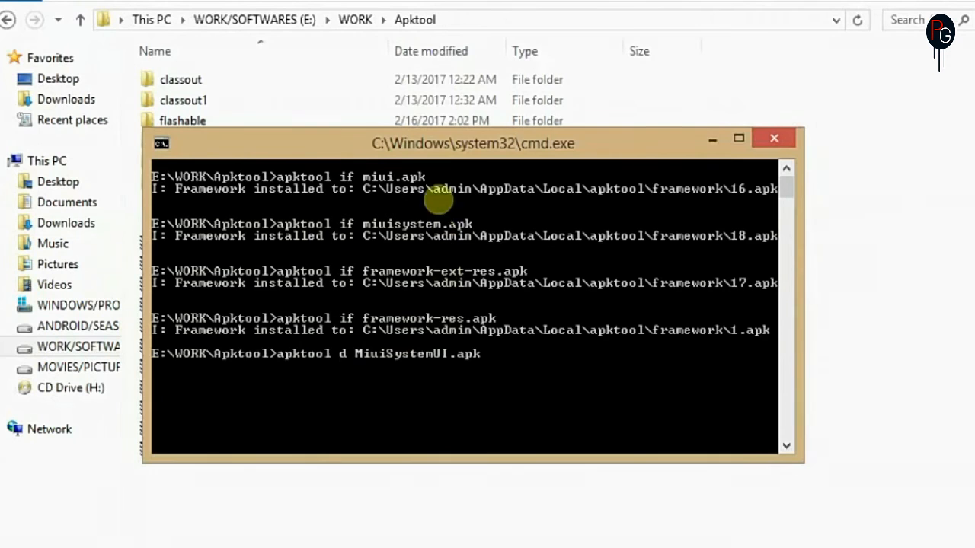
key("Return")
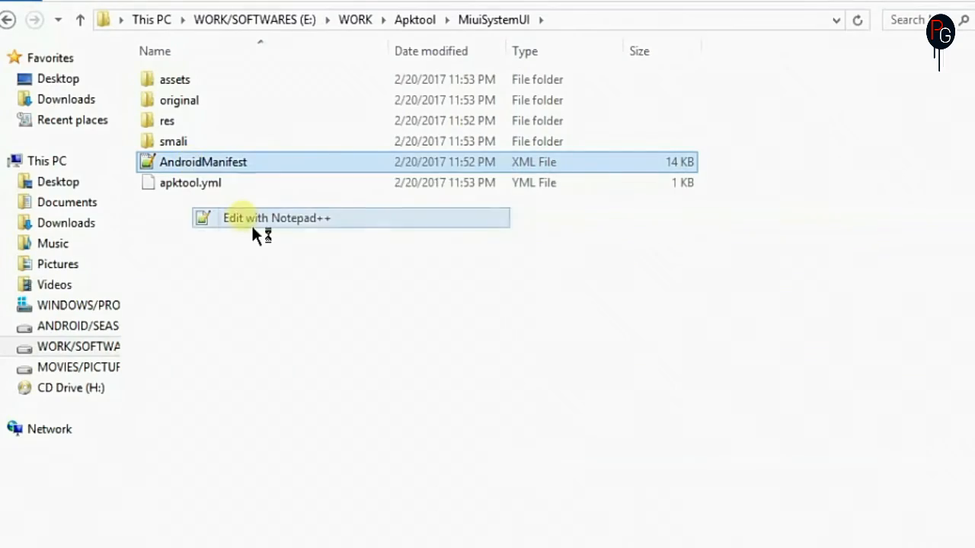
Step: Browse the MiuiSystemUI output folder into res and view the drawable-xhdpi-v4 status bar icons
left_click(277, 218)
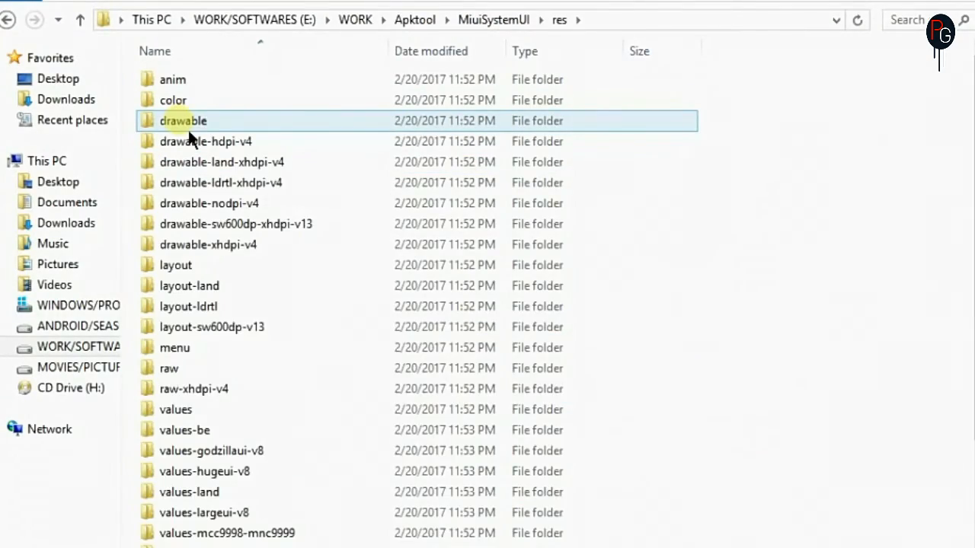
right_click(176, 287)
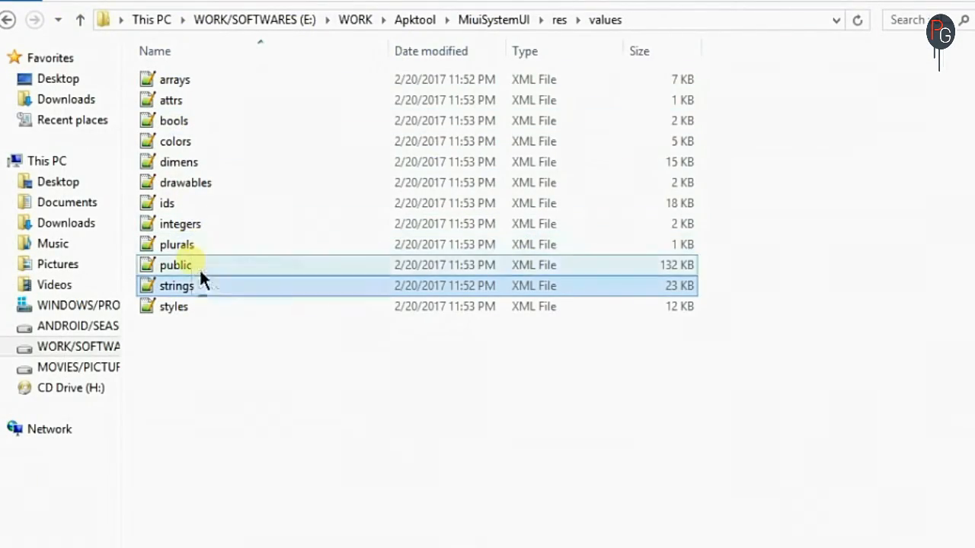
double_click(174, 265)
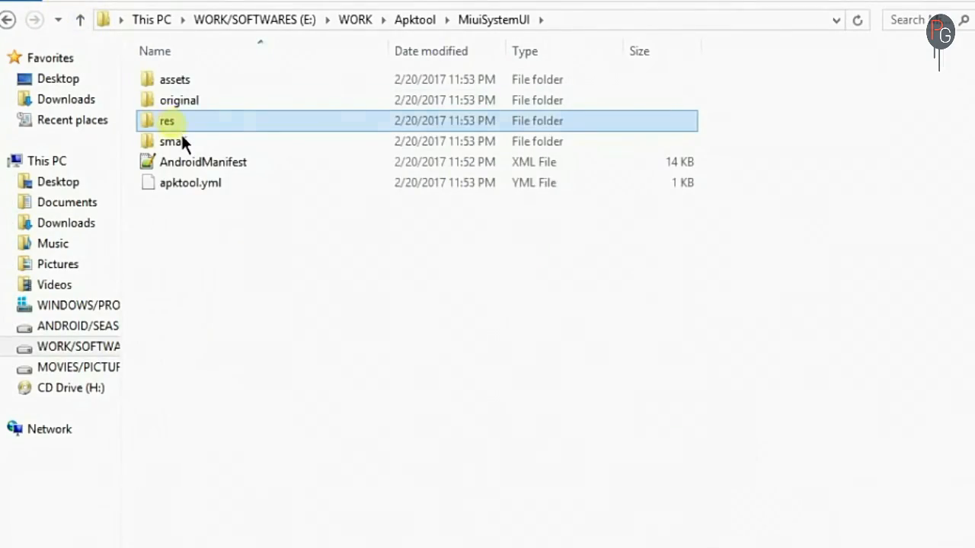
double_click(166, 121)
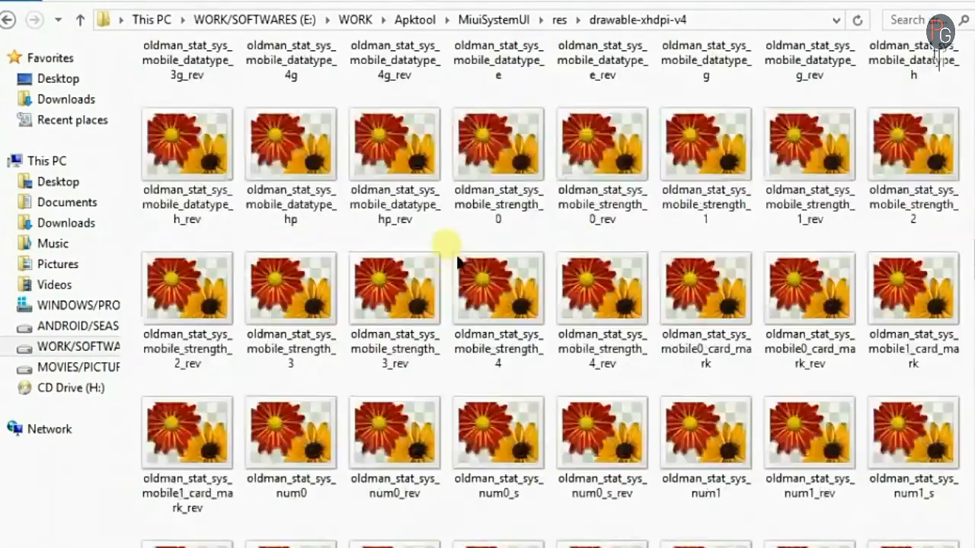
left_click(80, 20)
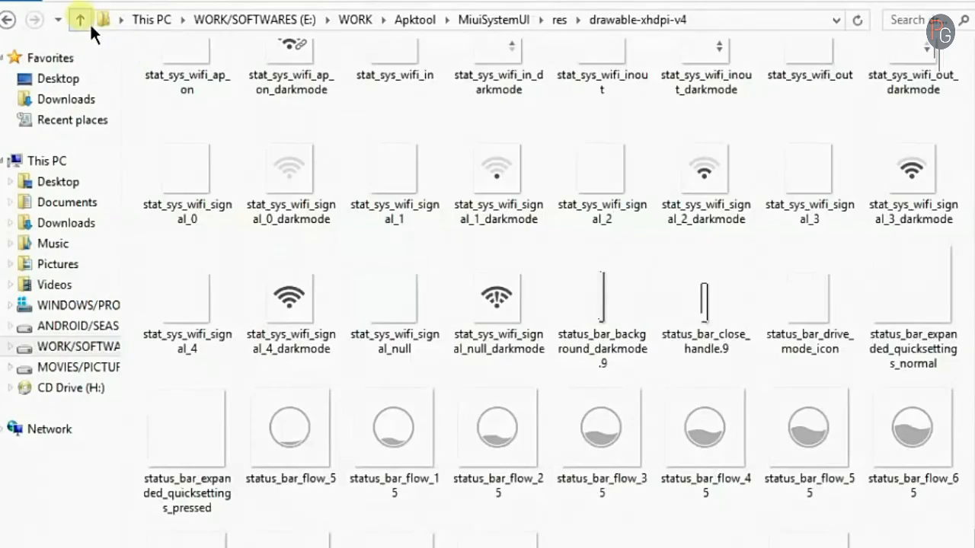